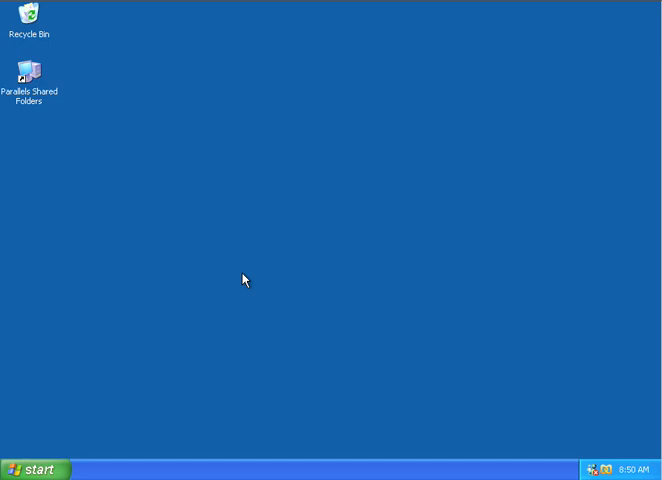
mouse_move(238, 298)
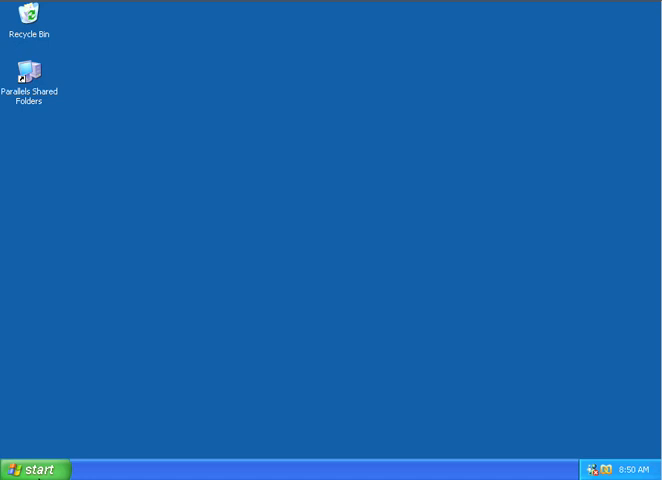
- Launch jEdit 4.2 from the Start menu's All Programs list
click(33, 470)
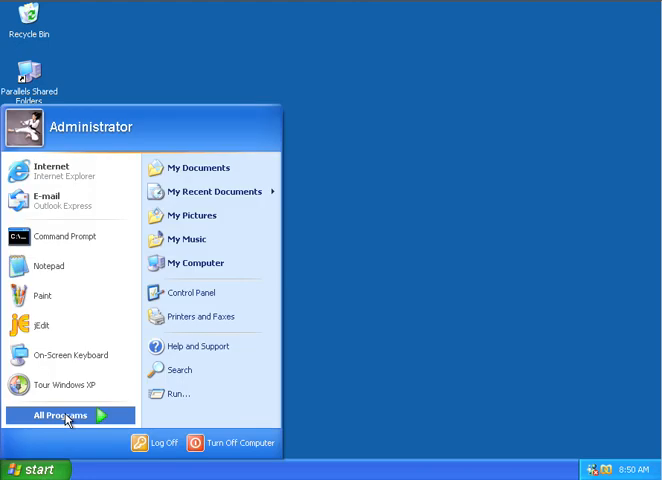
click(61, 414)
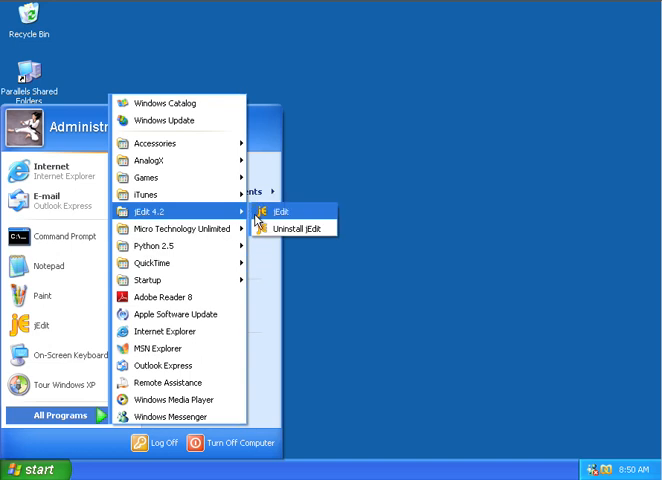
click(280, 211)
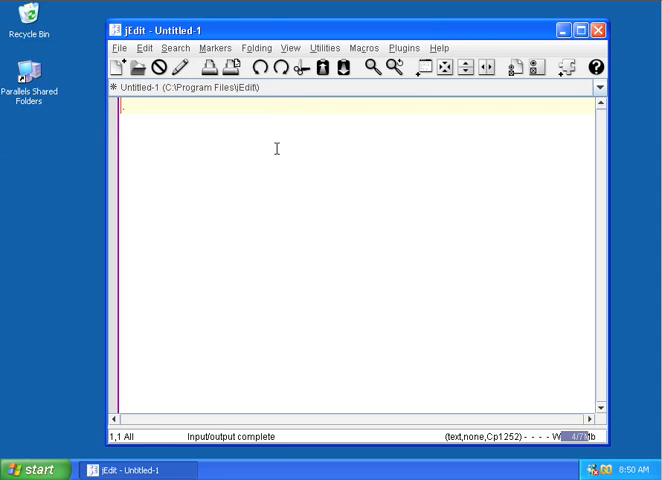
- Write print "hello first program" in the new buffer and start saving it
text(print "he)
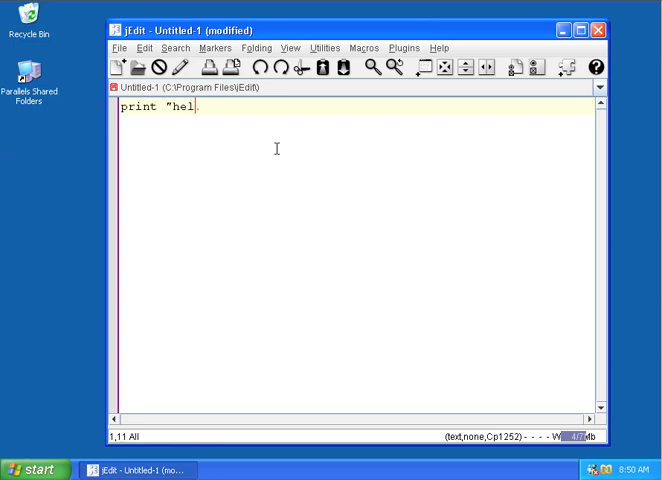
text(lo firsrt pero)
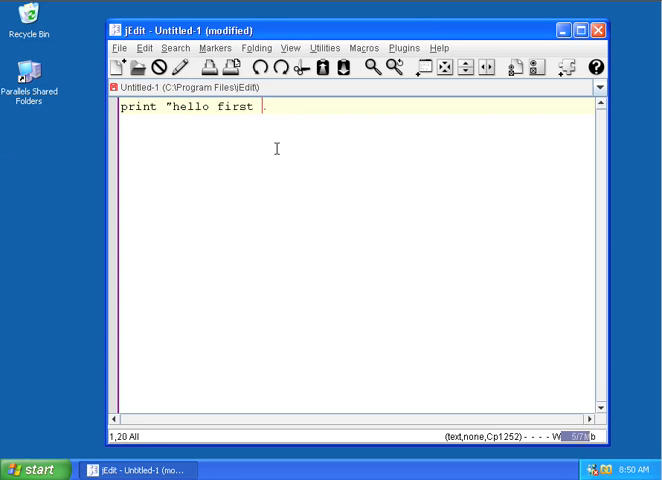
text(program".)
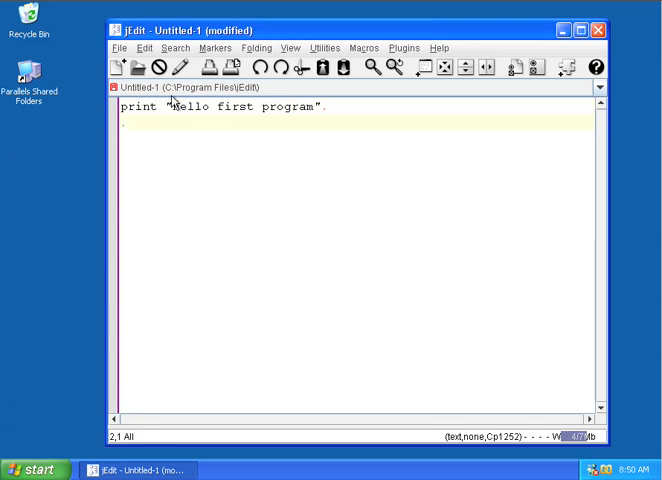
click(120, 47)
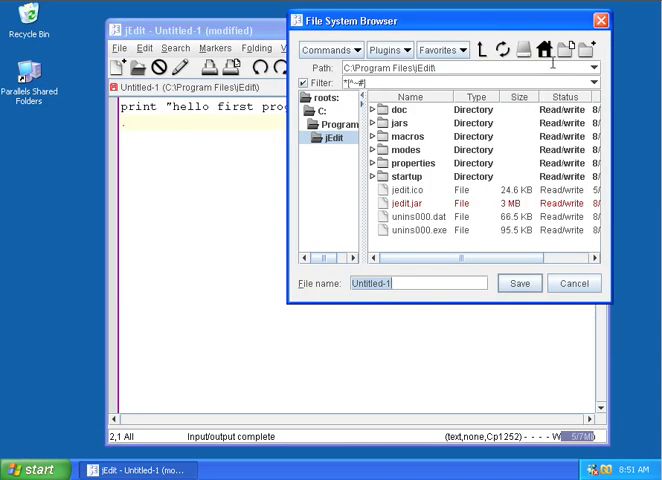
- Navigate the save browser to C:\Documents and Settings\Administrator\Desktop
click(545, 50)
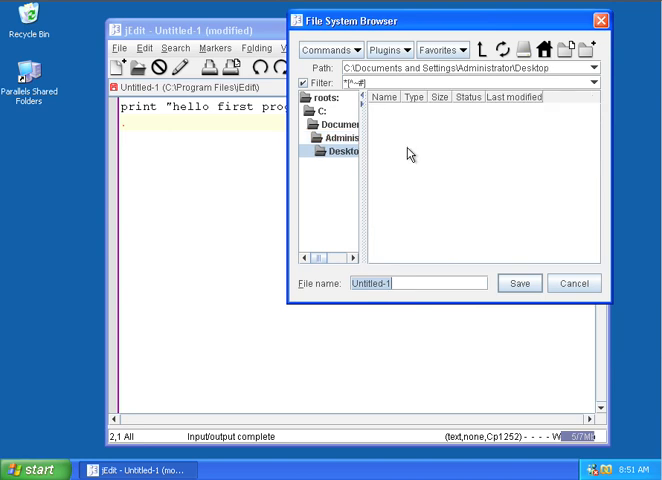
mouse_move(215, 218)
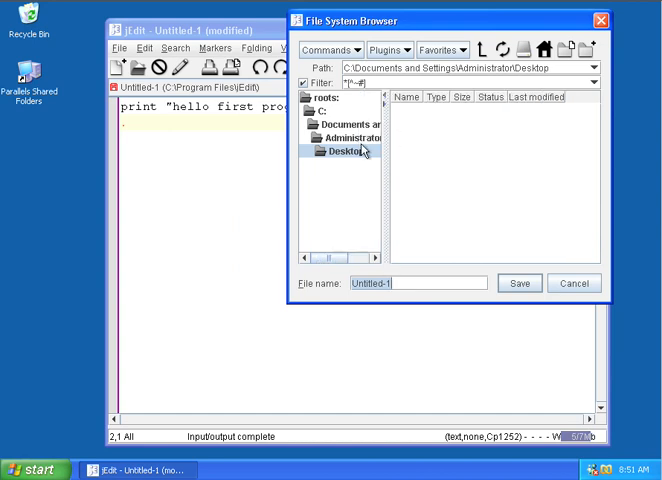
mouse_move(169, 166)
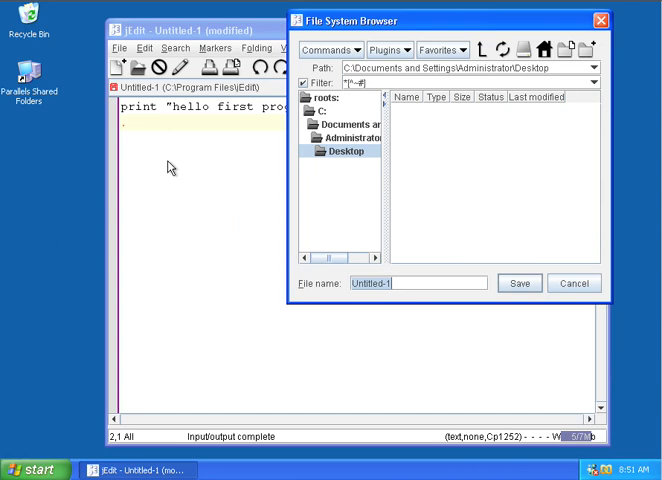
mouse_move(164, 231)
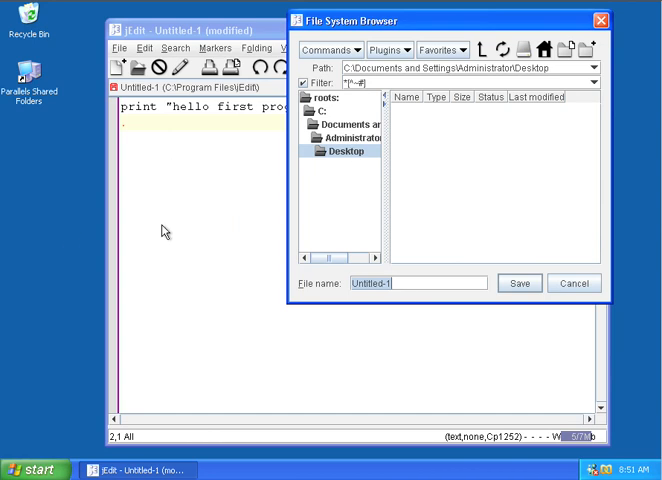
click(346, 138)
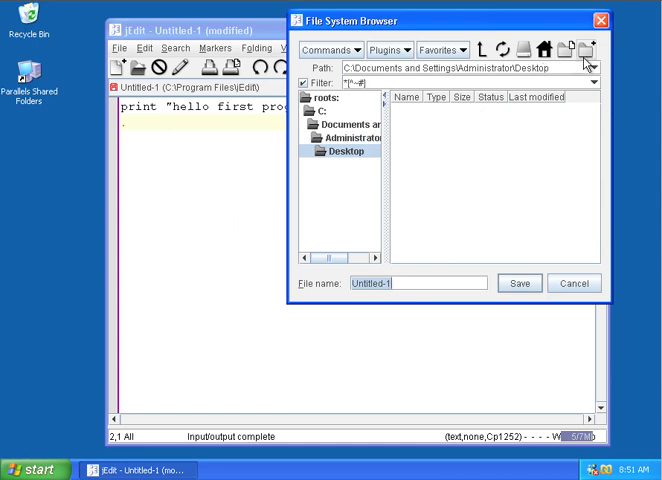
mouse_move(582, 51)
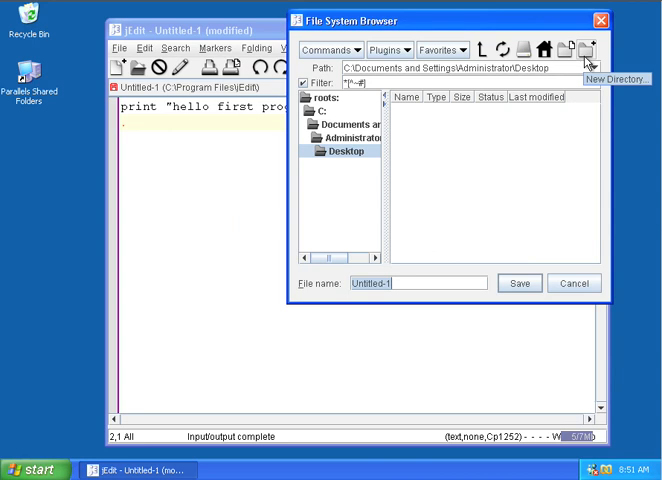
- Create folder si100 on the Desktop, enter it, and add subfolder assn01
click(588, 50)
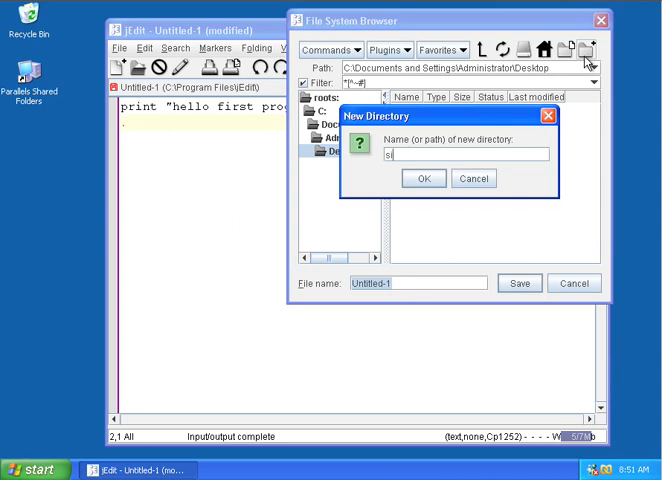
click(422, 178)
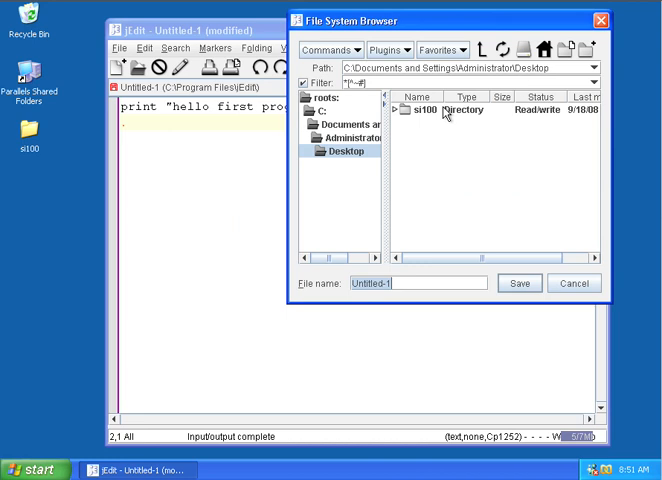
double_click(427, 111)
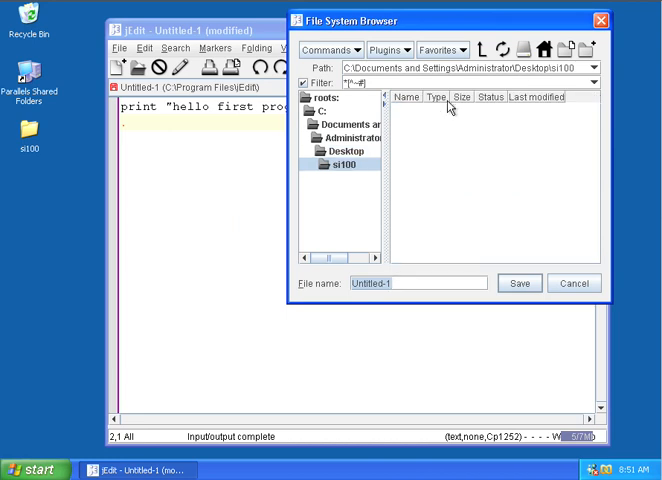
mouse_move(588, 48)
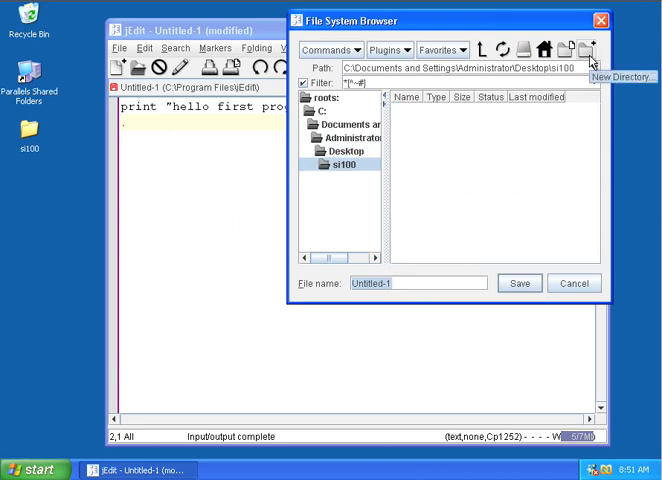
click(588, 50)
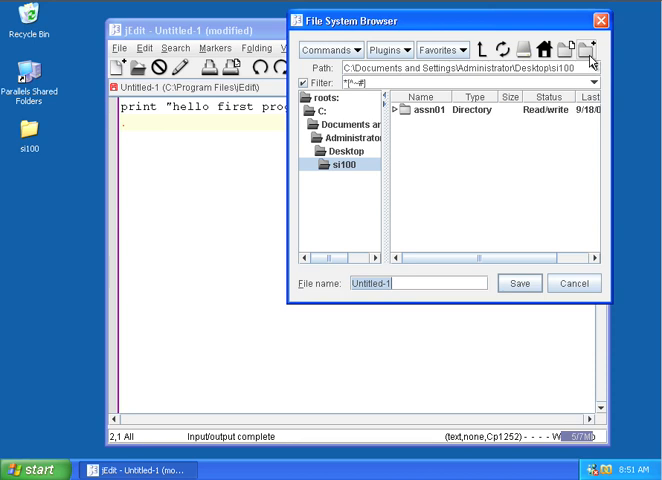
mouse_move(406, 120)
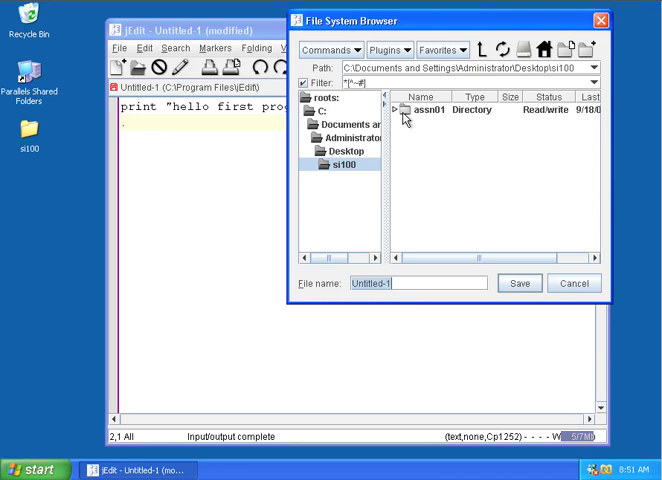
- Open assn01 and save the script as first.py
double_click(422, 108)
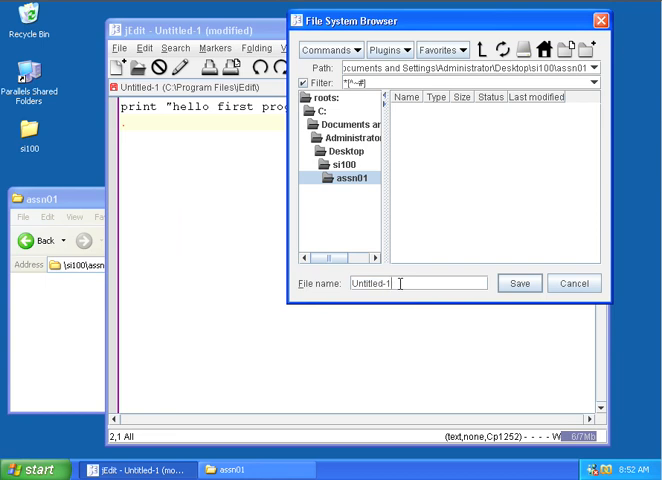
text(first)
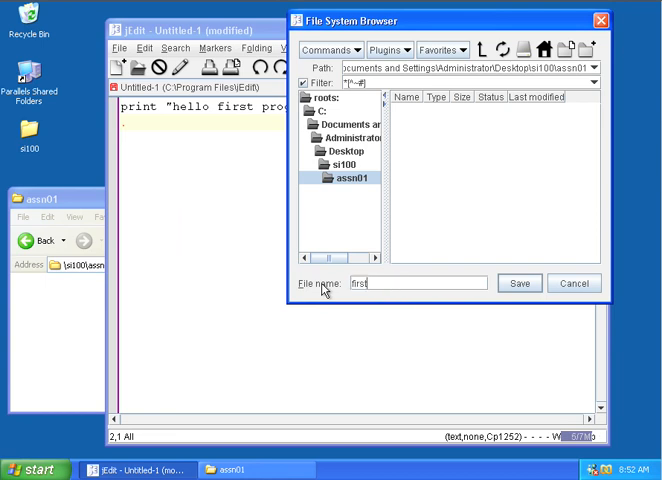
click(519, 283)
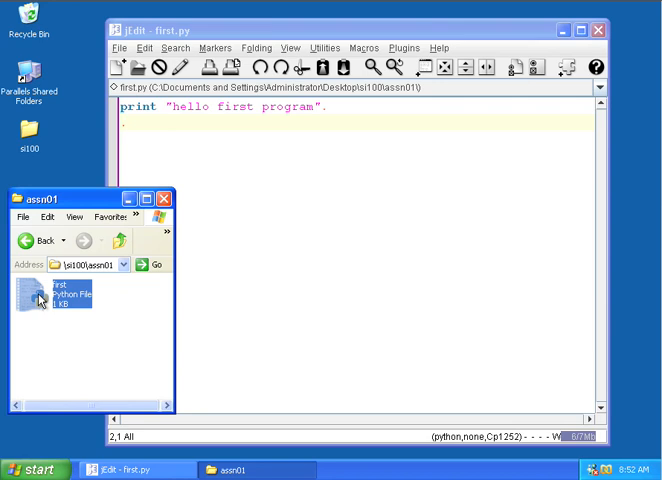
mouse_move(54, 362)
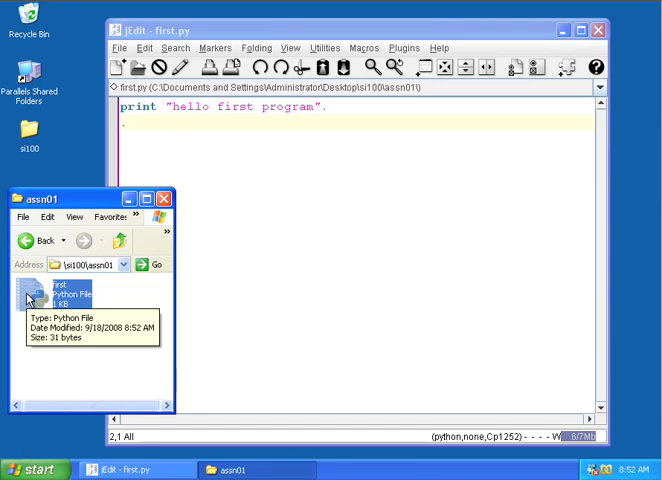
mouse_move(72, 445)
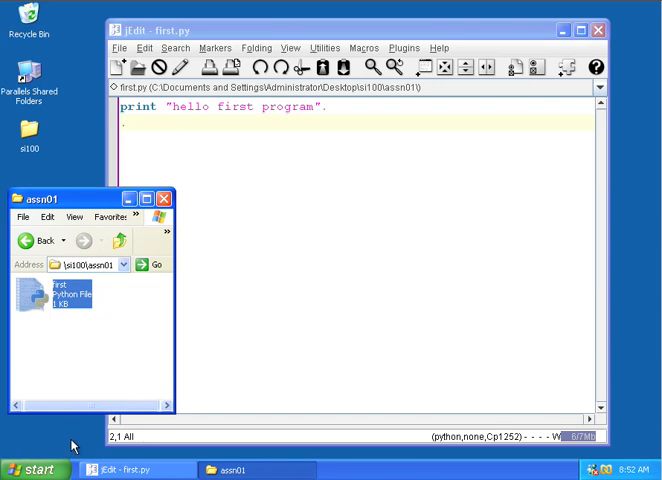
- Use Start > Run to open a Command Prompt window
click(35, 470)
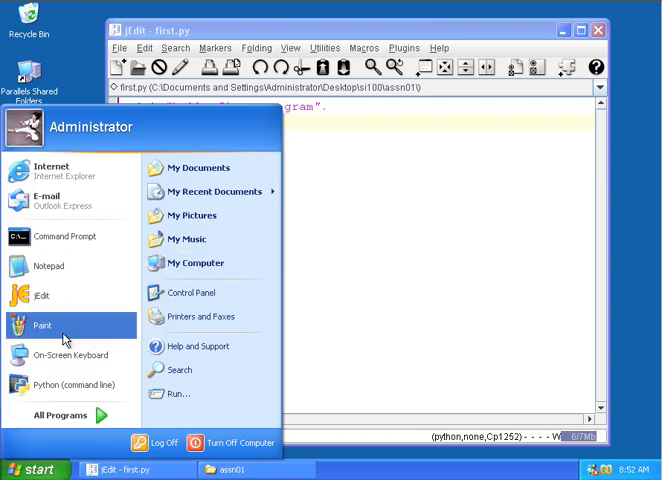
mouse_move(66, 236)
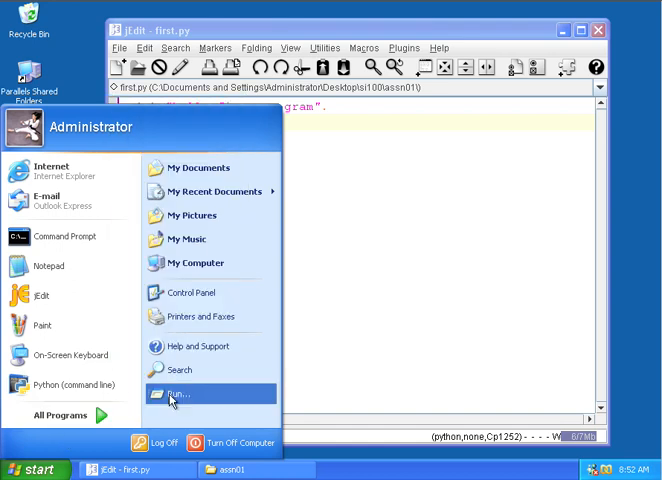
click(184, 394)
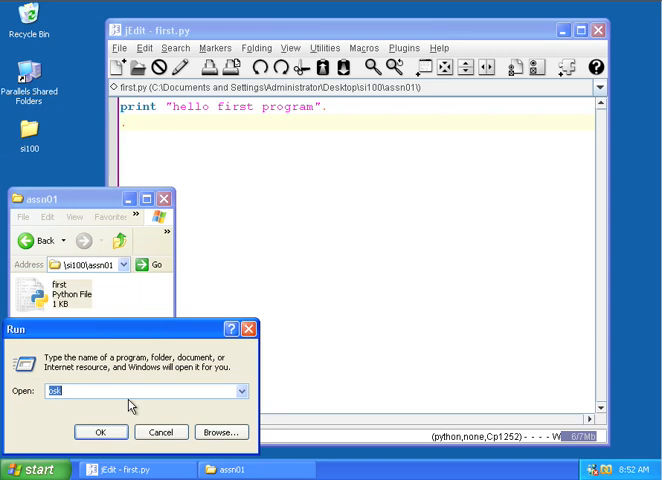
click(100, 432)
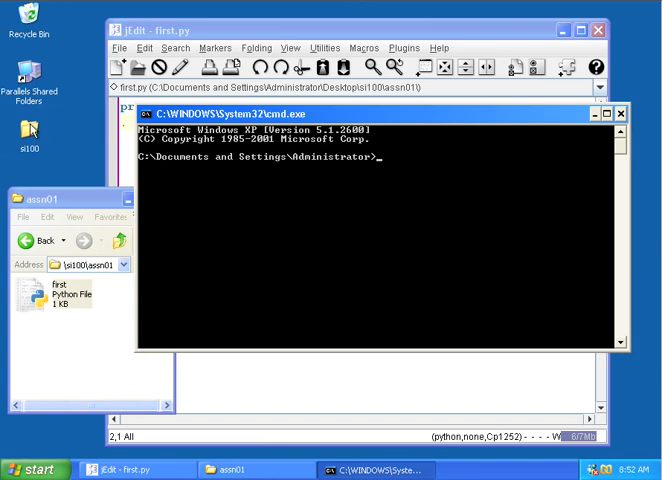
mouse_move(221, 183)
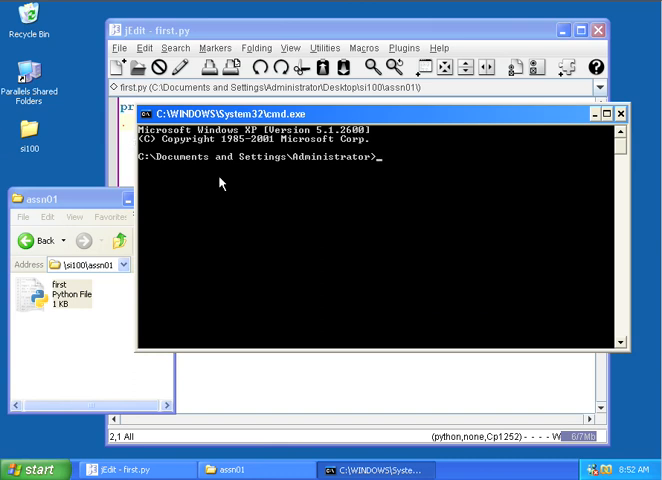
- Change into the Desktop folder and list it with dir
text(cd Desk)
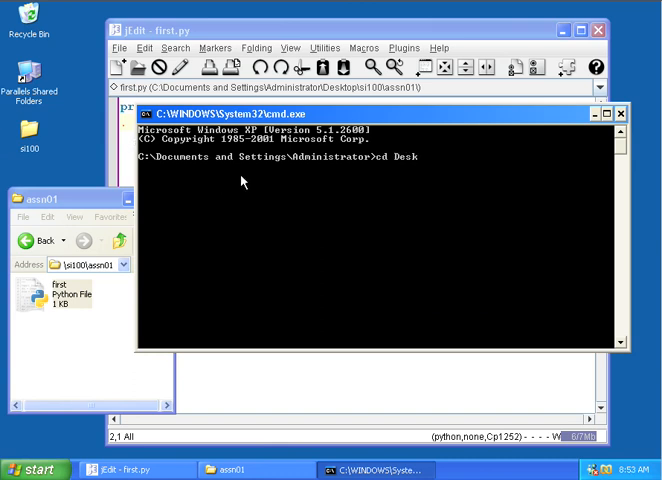
key(enter)
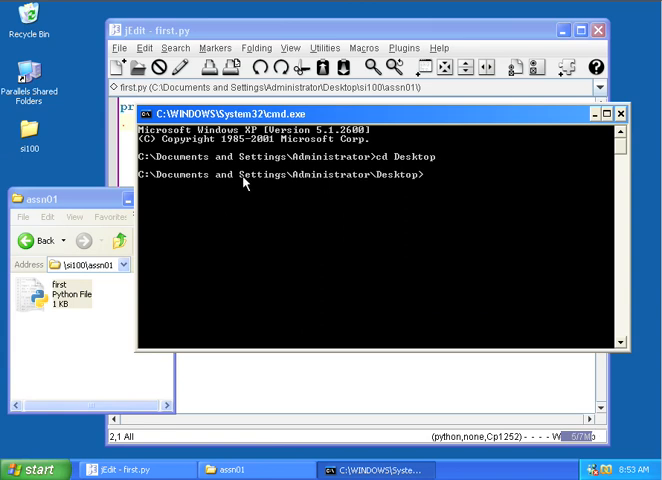
text(dir)
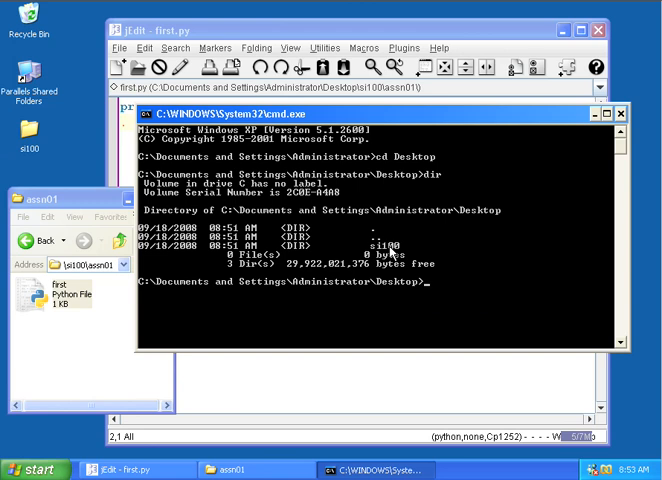
mouse_move(388, 253)
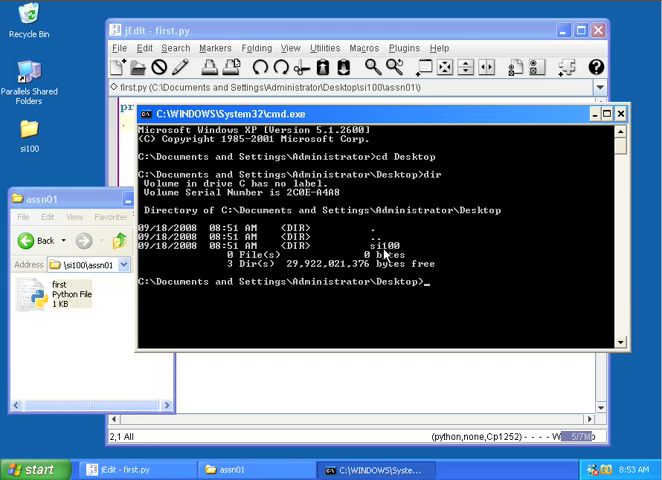
- Move into si100\assn01, list first.py, and type python first.py
text(cd si100)
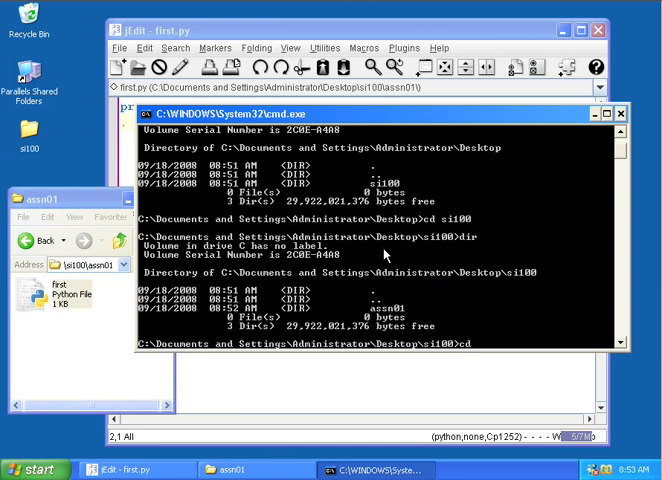
text(assn01)
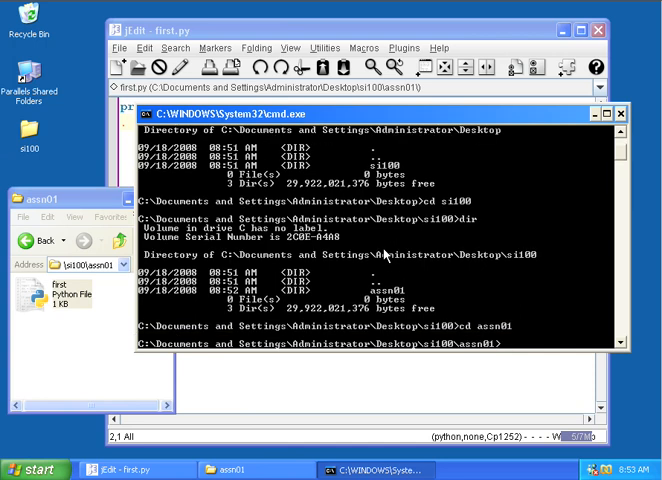
key(enter)
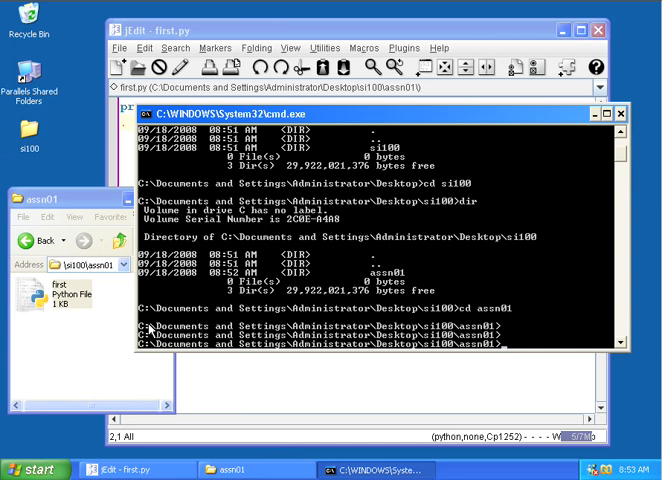
mouse_move(430, 335)
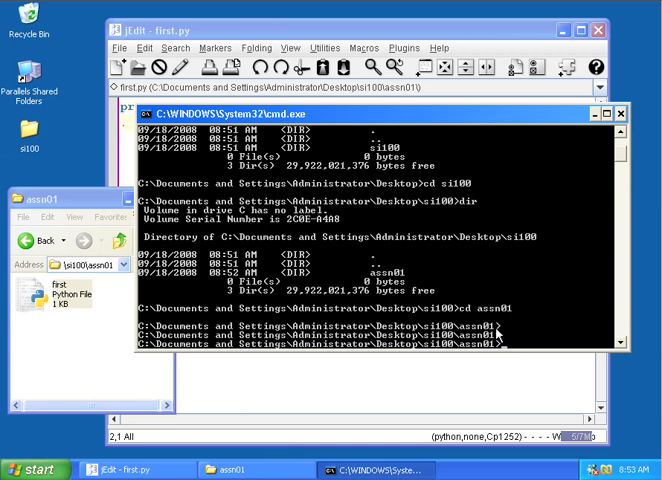
text(dir)
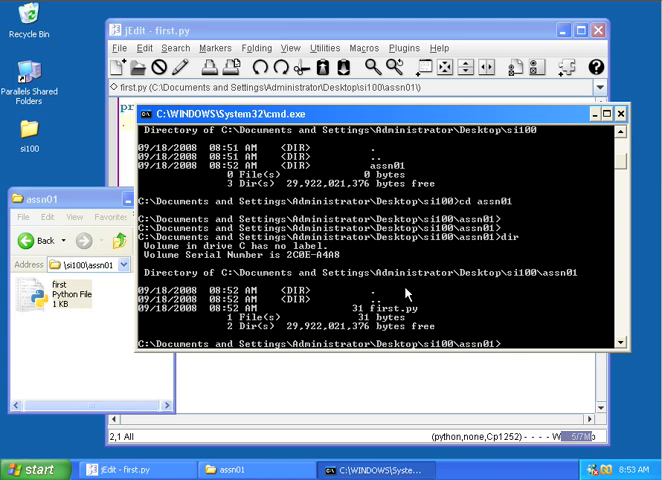
text(python firs)
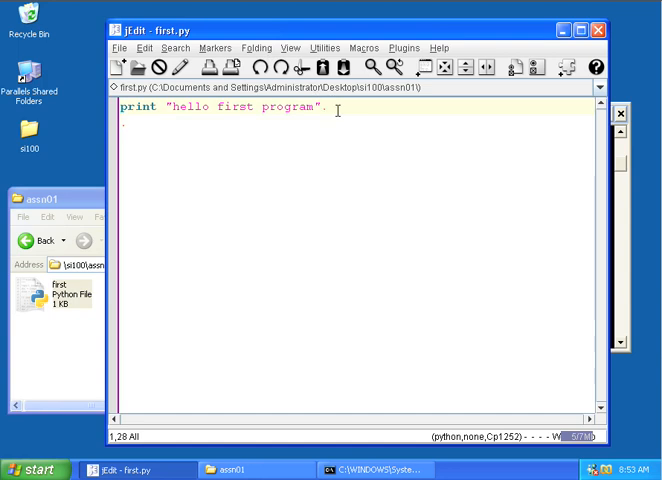
- Add the line print "A second line:" to first.py and save
text(print)
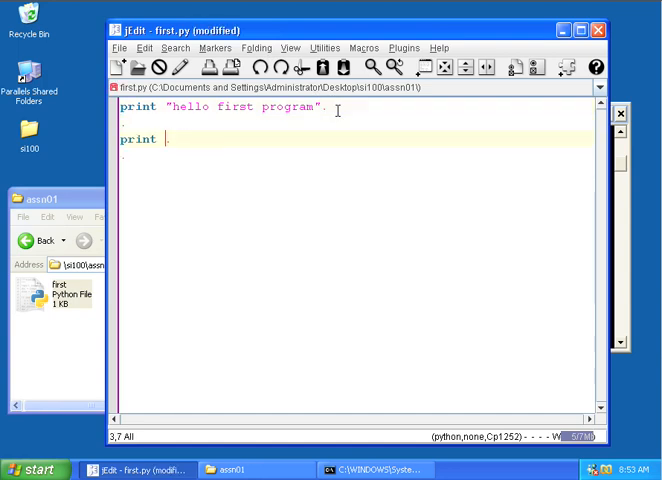
text("A second line:)
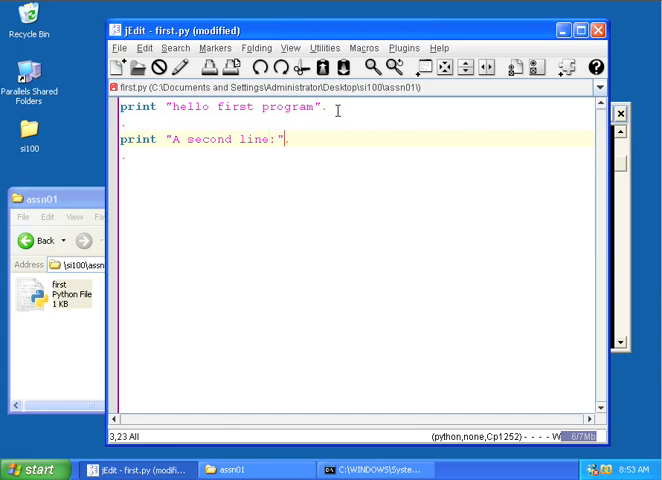
click(32, 470)
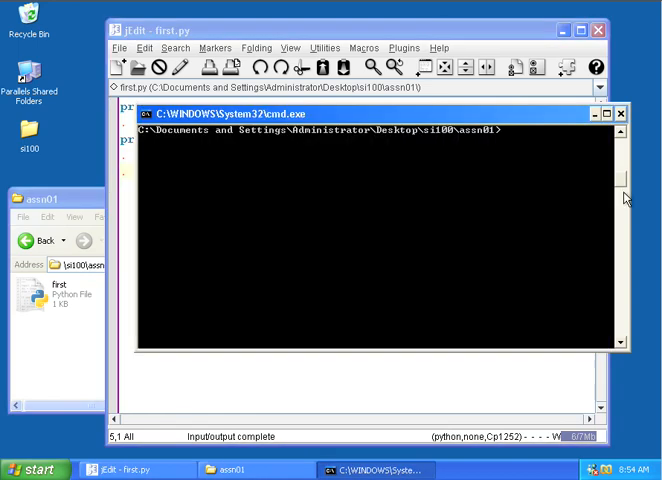
- List the folder with dir and run python first.py, printing both lines
text(dir)
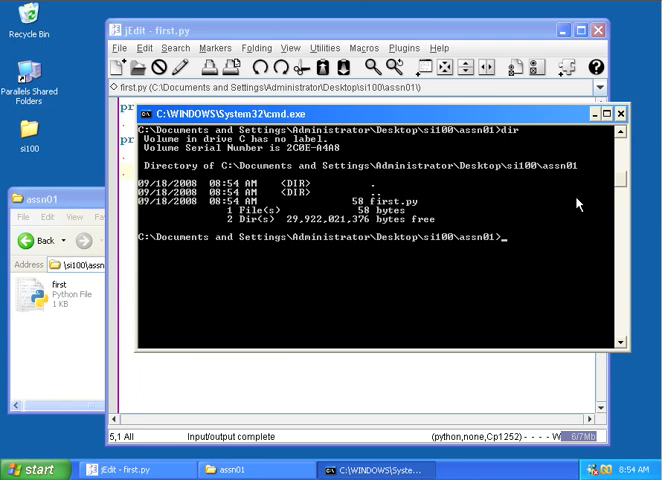
text(python first.py)
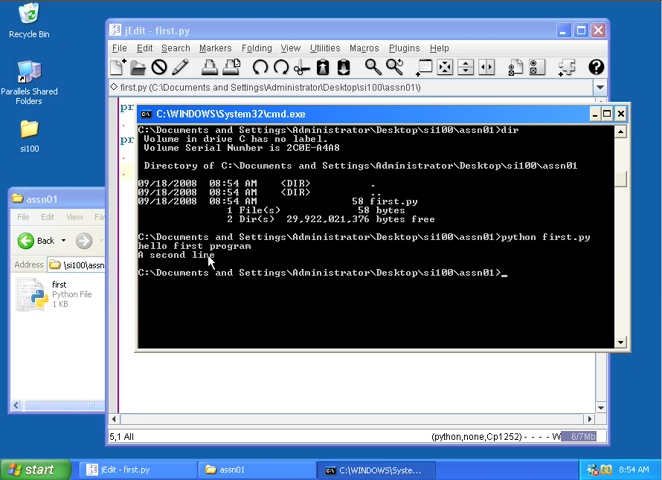
mouse_move(202, 40)
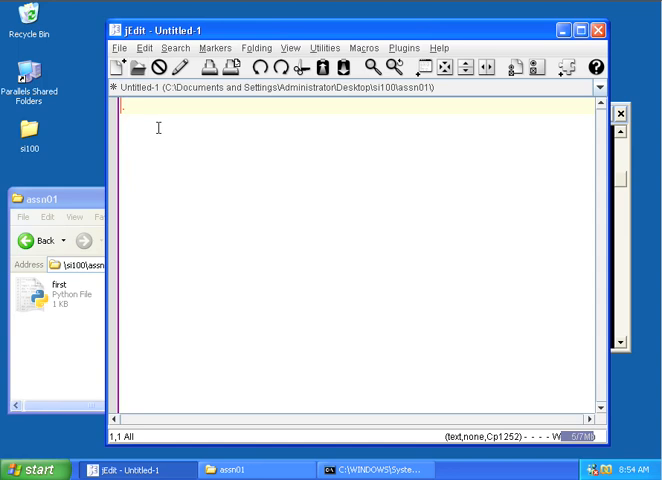
- Write print "This is my second assignment" in a new buffer and start saving
text(print "T)
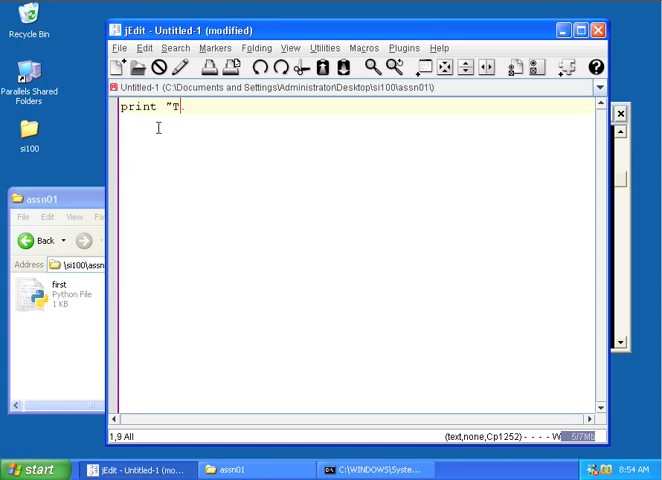
text(his is my second assig)
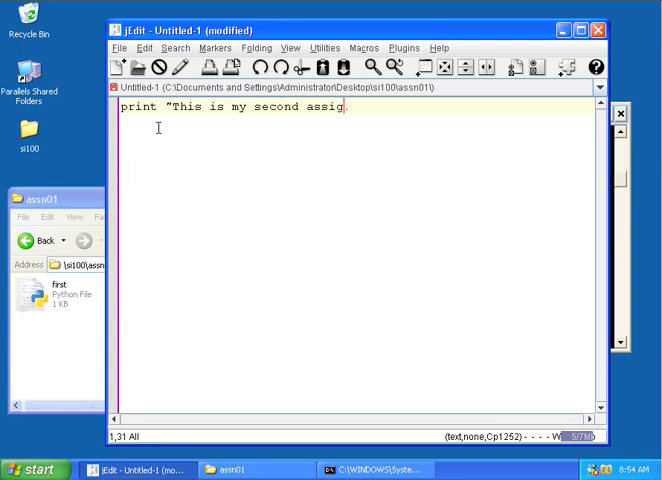
text(nment".)
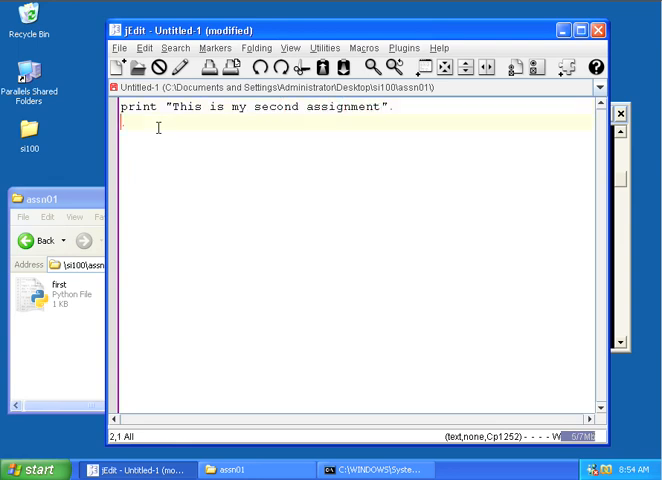
click(123, 47)
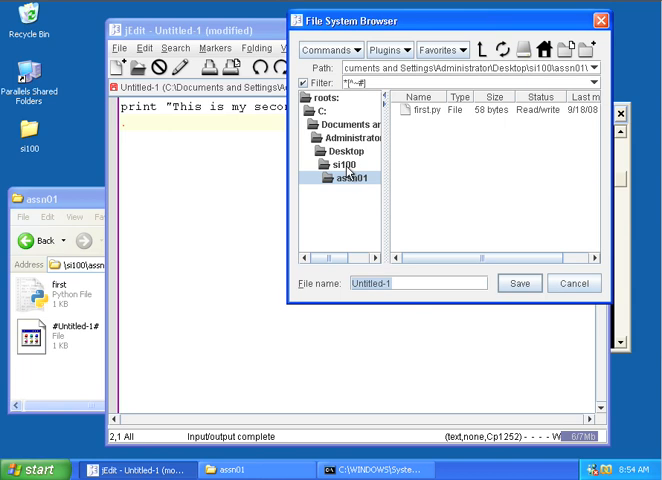
- Browse up to si100, into assn02, and save the script as second.py
click(339, 167)
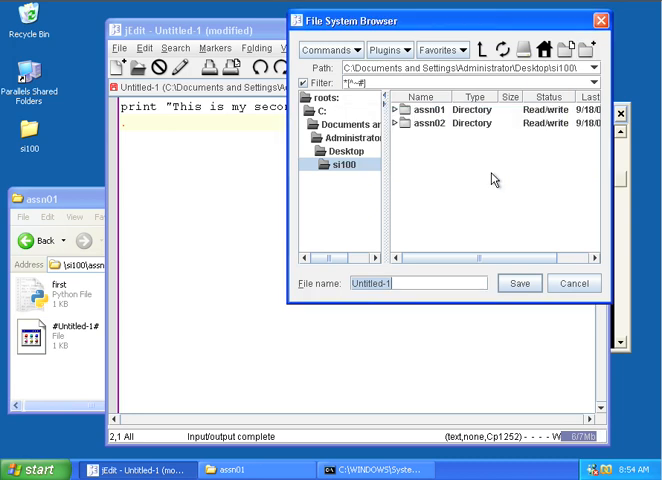
double_click(349, 177)
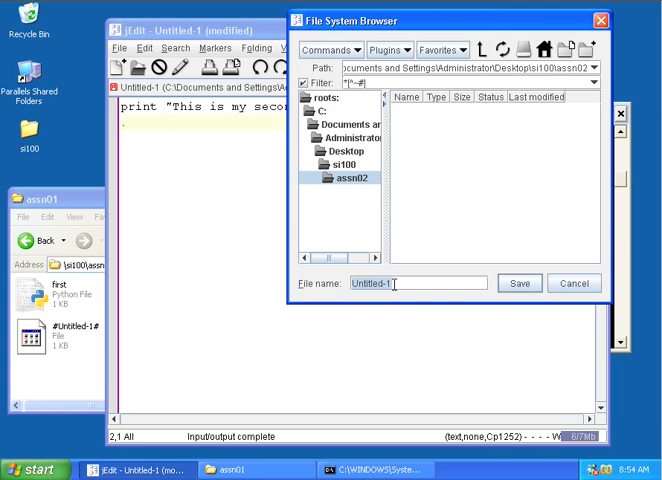
text(second.py)
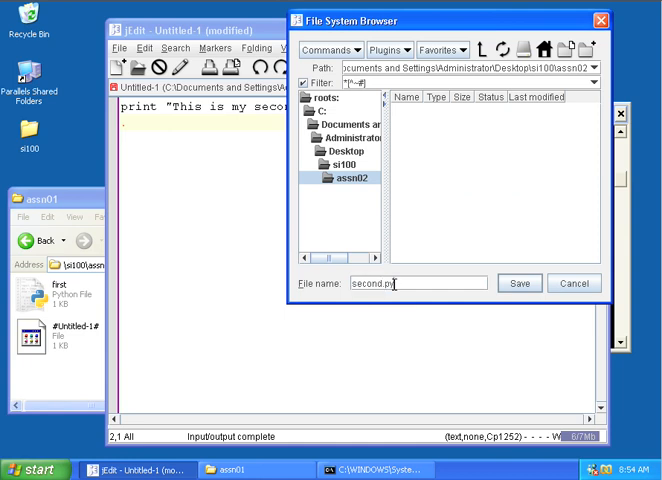
click(520, 283)
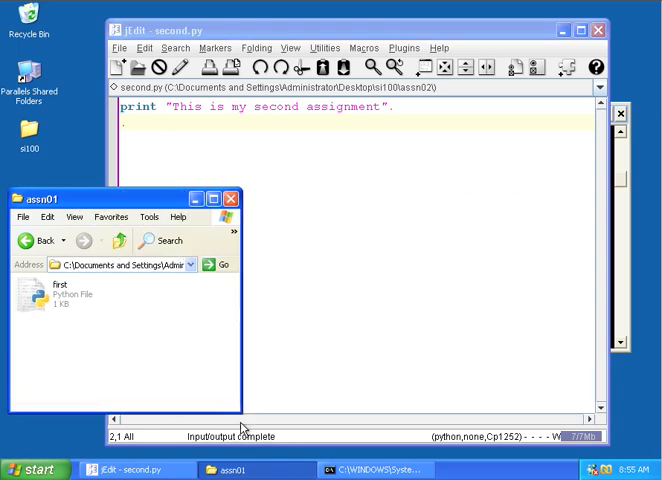
- Go up to si100 in Explorer and open assn02 to show second.py
click(117, 240)
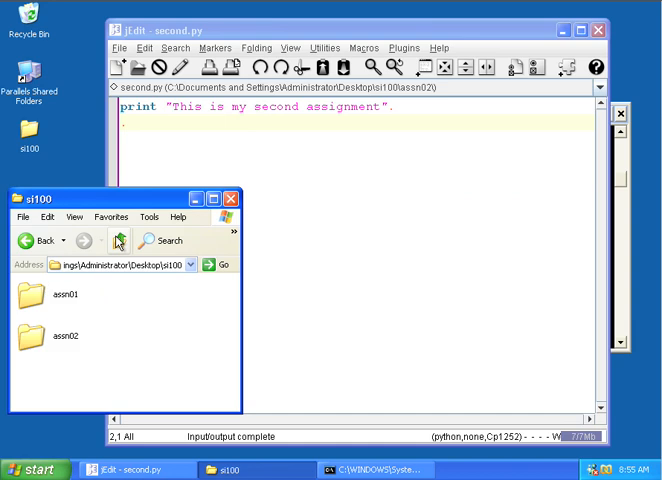
mouse_move(58, 350)
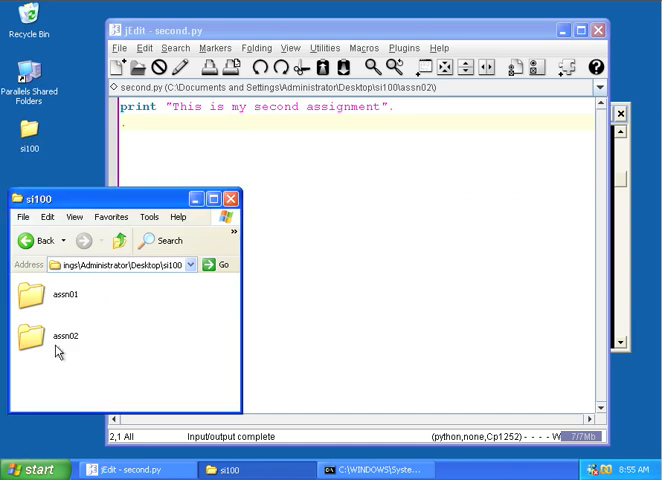
double_click(32, 332)
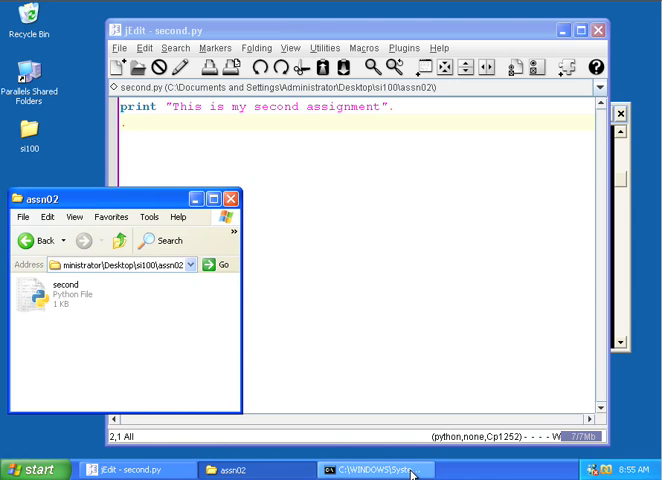
- In Command Prompt, cd .. then cd assn02, and begin typing python second.py
click(375, 470)
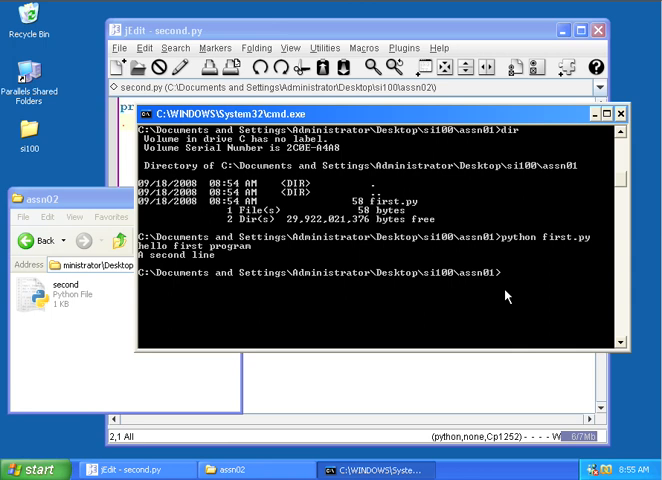
text(cd ..)
text(dir)
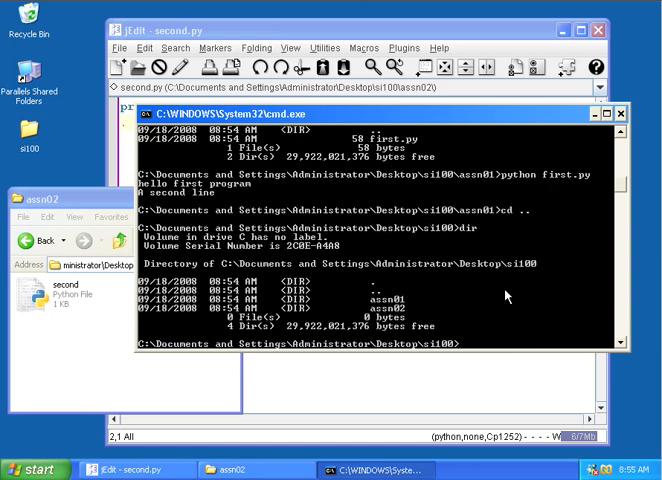
text(cd)
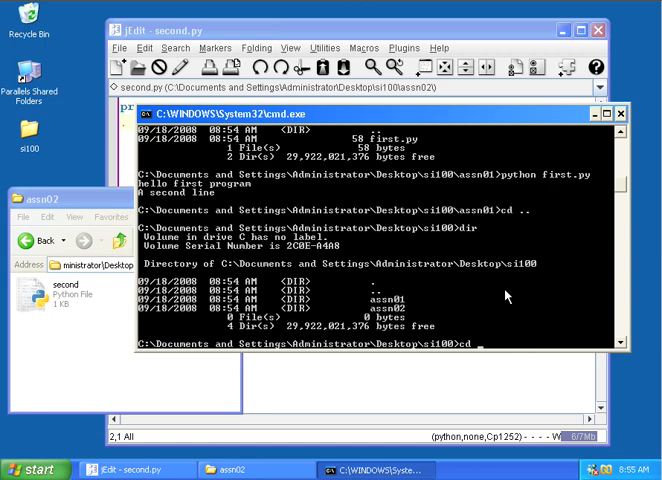
text(assn02)
text(dir)
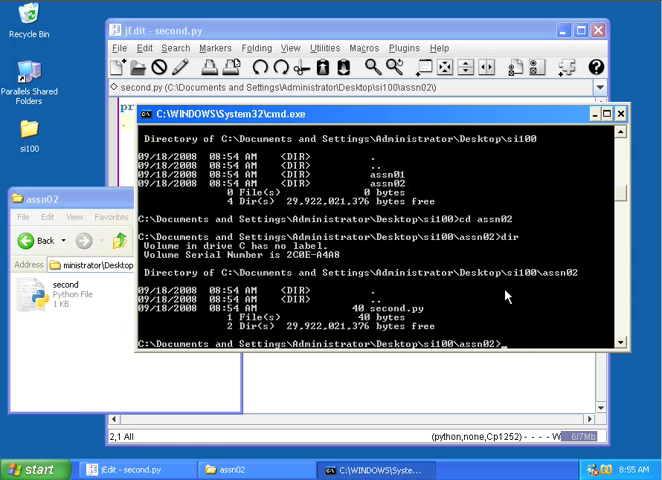
text(python)
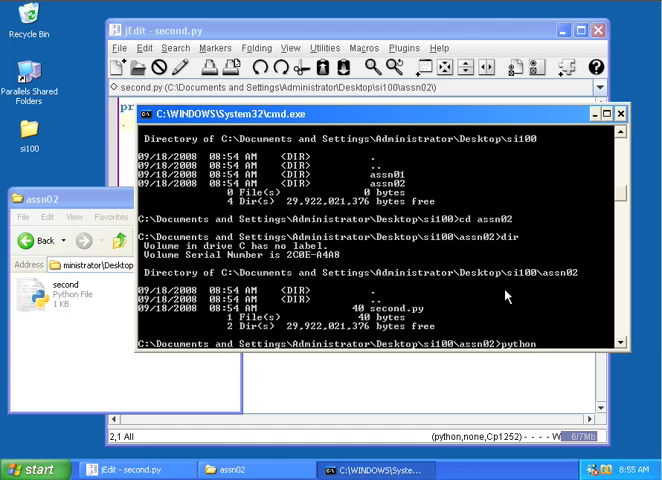
text(sec)
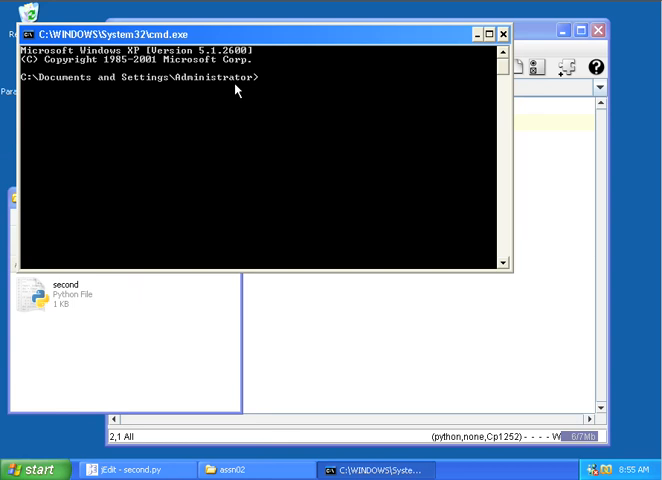
- In the new Command Prompt, cd into Desktop\si100\assn02, listing each folder with dir
text(cd Desk)
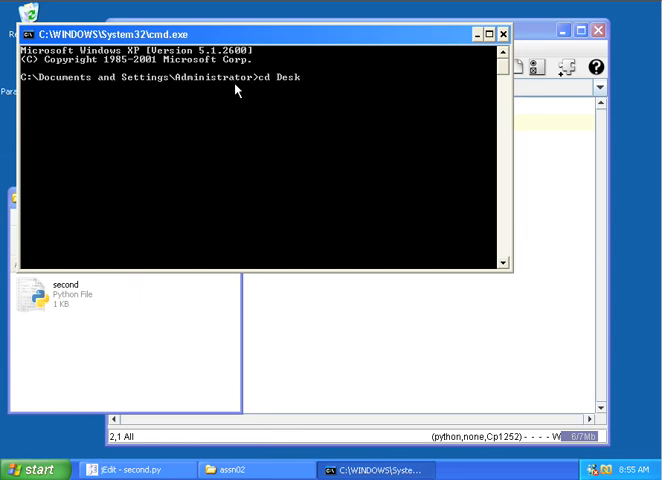
text(top)
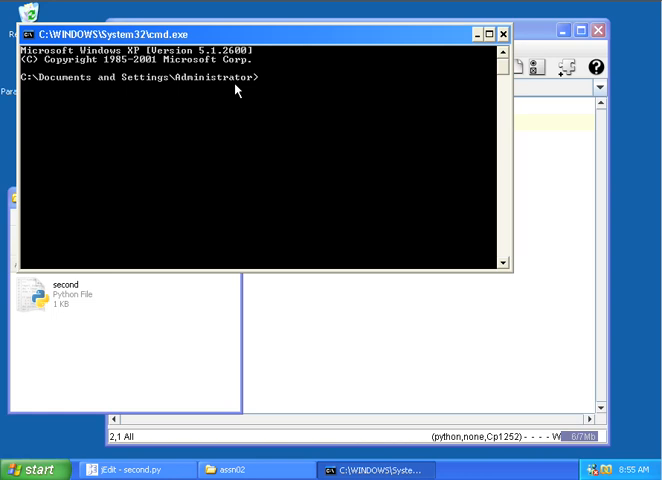
text(cd Desktop)
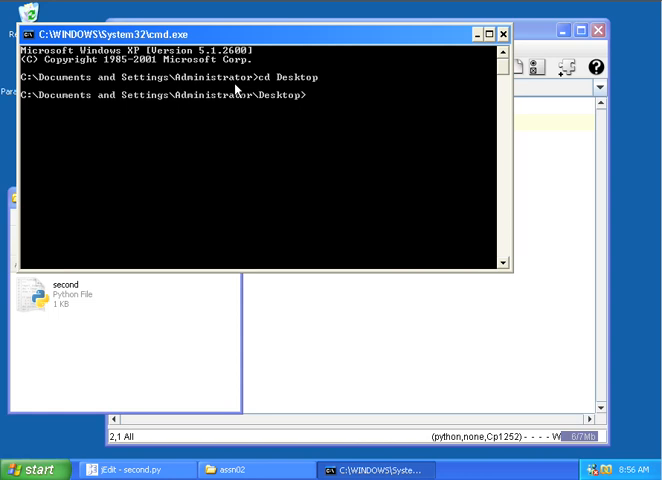
text(dir)
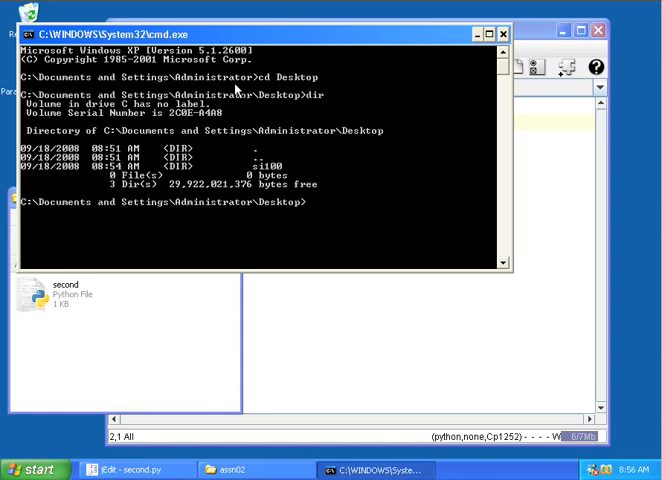
text(cd si100)
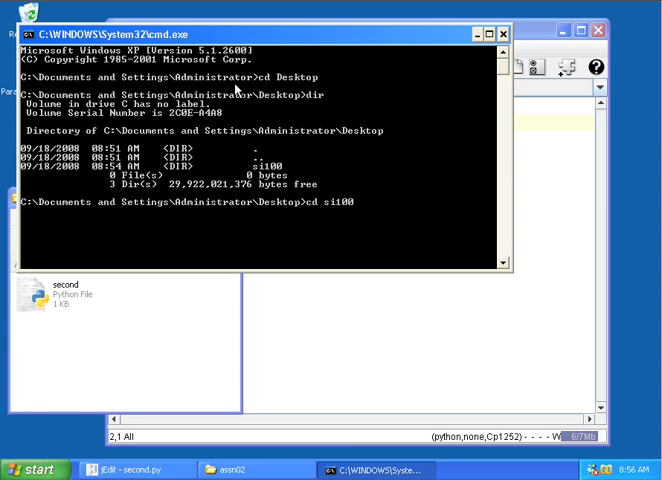
text(dir)
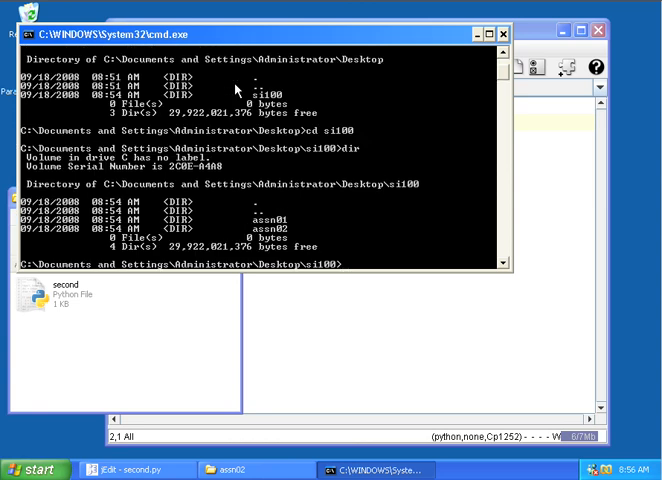
text(cd assn02)
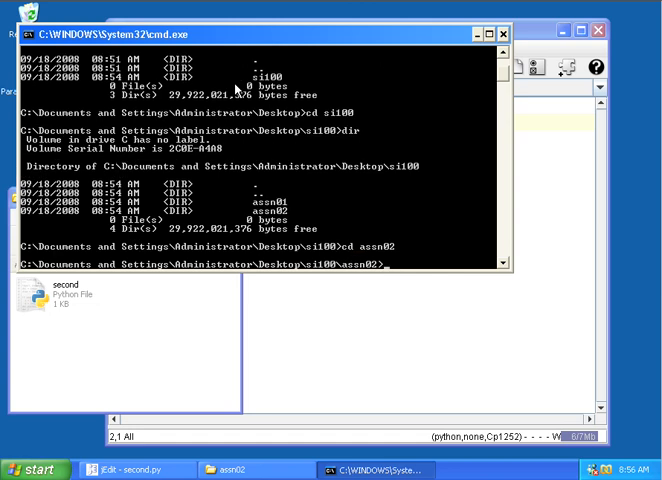
text(dir)
text(python)
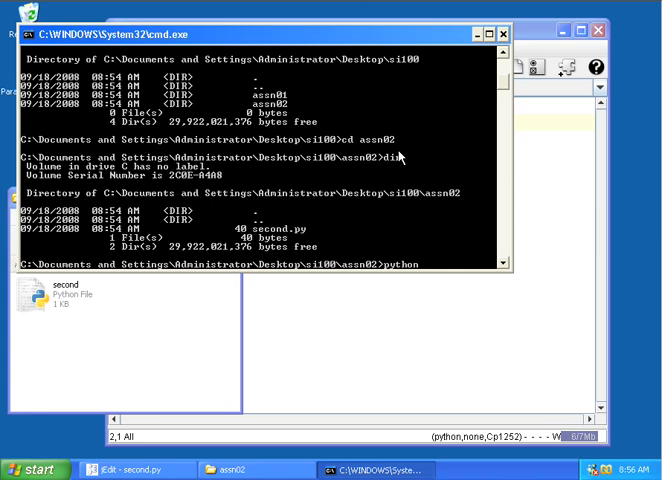
- Run python second.py to print 'This is my second assignment', then return to jEdit
text(second.py)
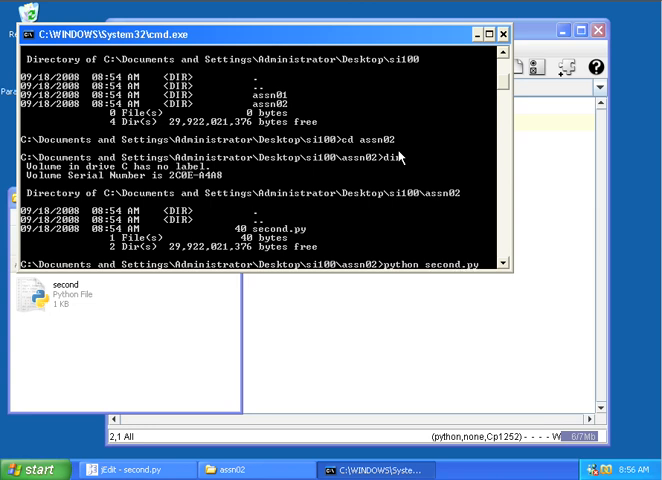
key(Return)
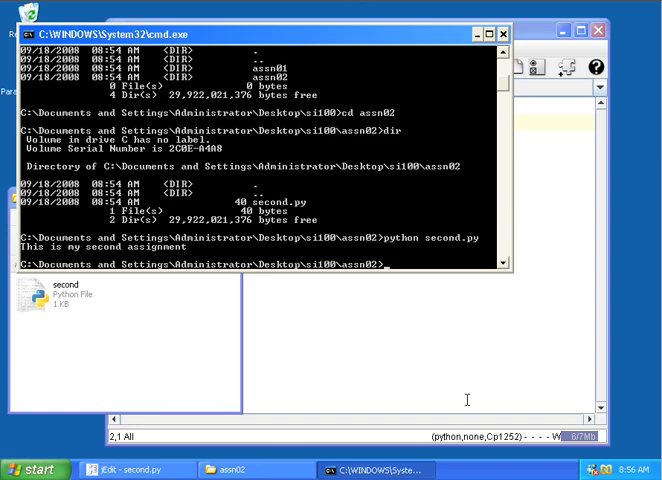
click(125, 469)
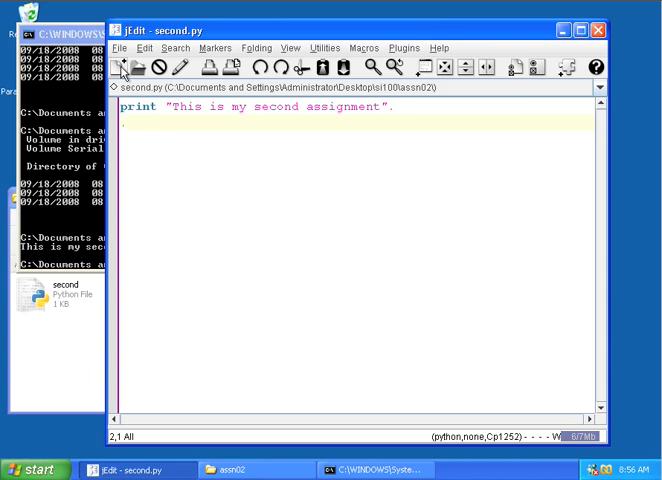
mouse_move(125, 68)
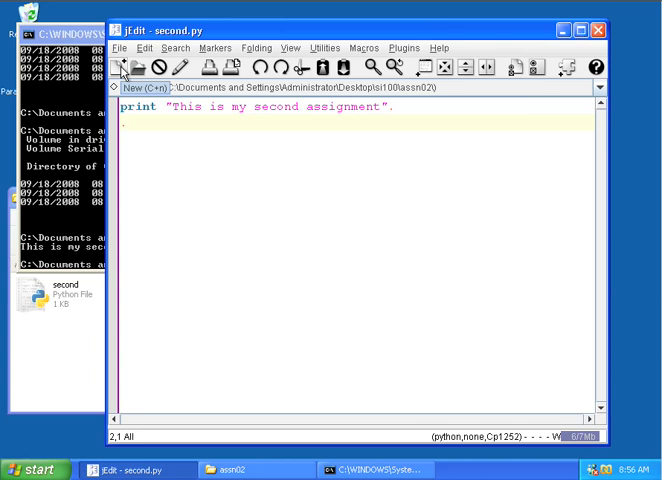
- Create a new untitled document in jEdit
click(129, 67)
text(Th)
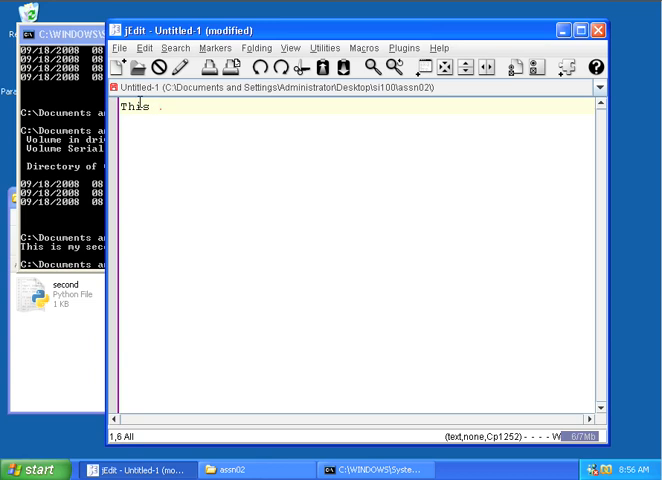
- Type three lines: 'This is going to be a simple. text file with. a few lines in it.'
text(isgoing to be)
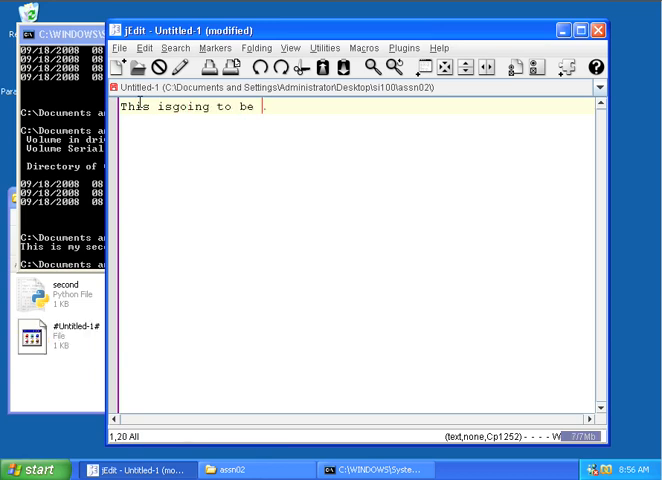
text(a simple.)
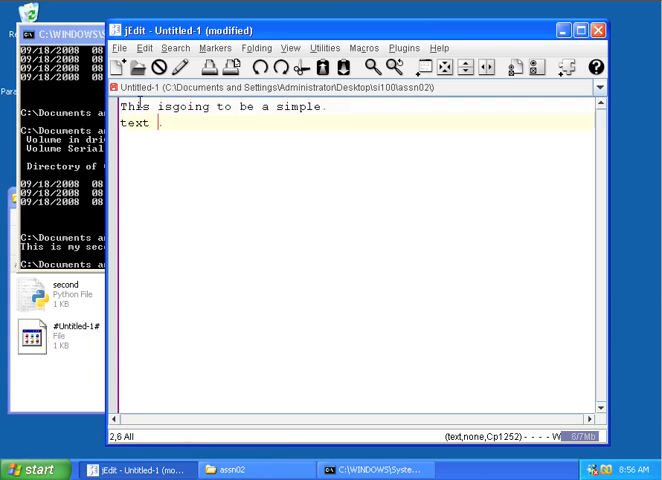
text(file with.)
text(a few lines in)
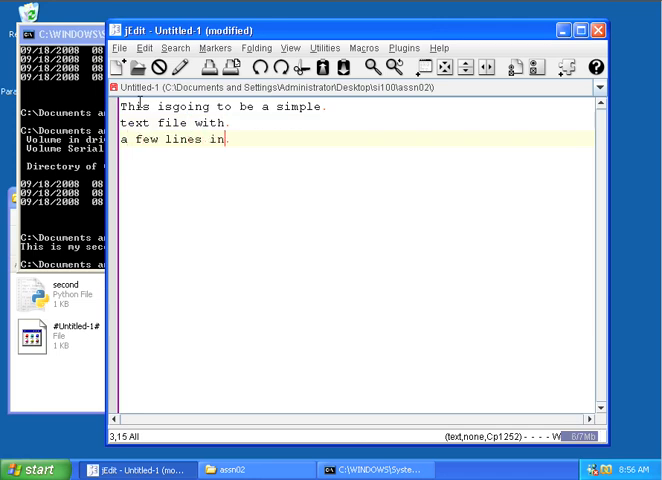
text(it.)
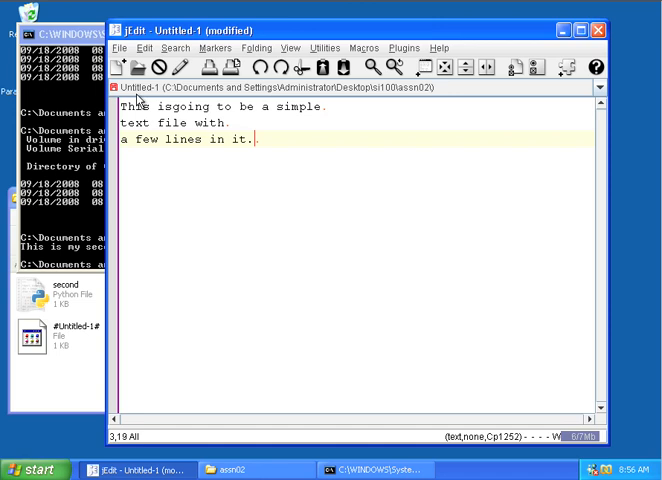
- Save the text file, then use Save As to store it as fundata in assn02
click(122, 47)
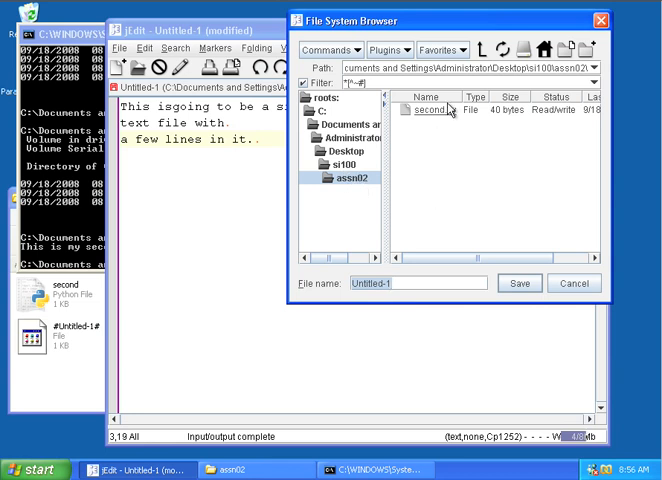
click(519, 283)
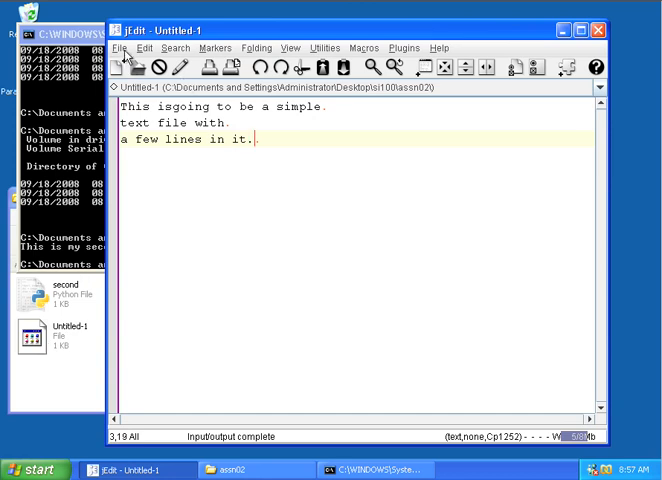
click(124, 47)
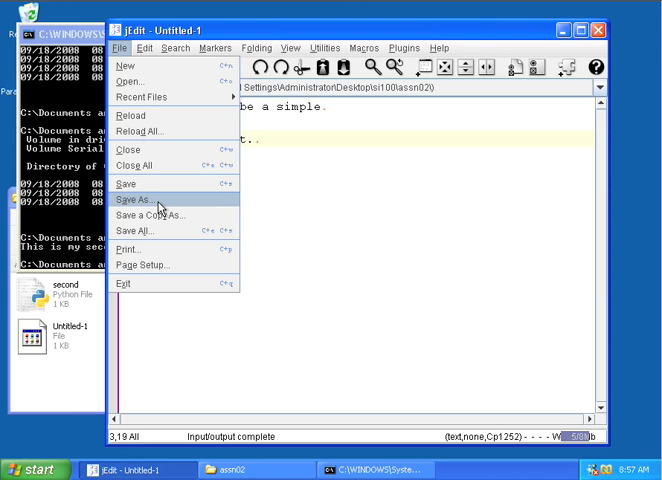
click(137, 199)
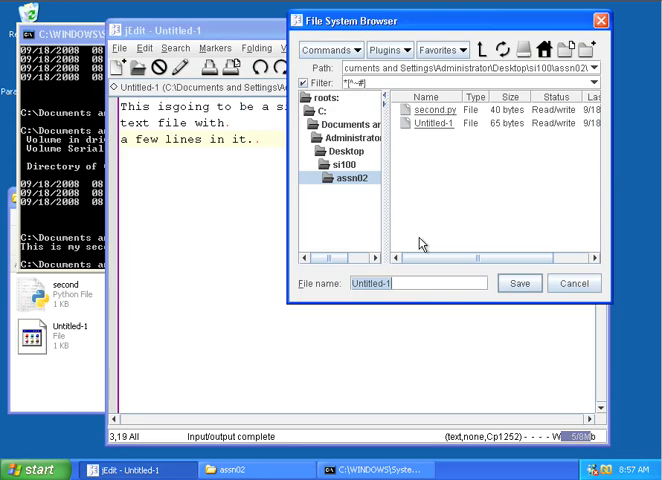
text(t)
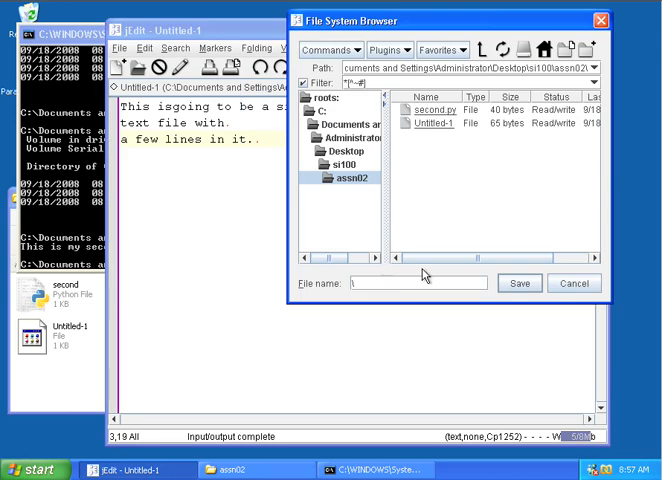
text(fundata)
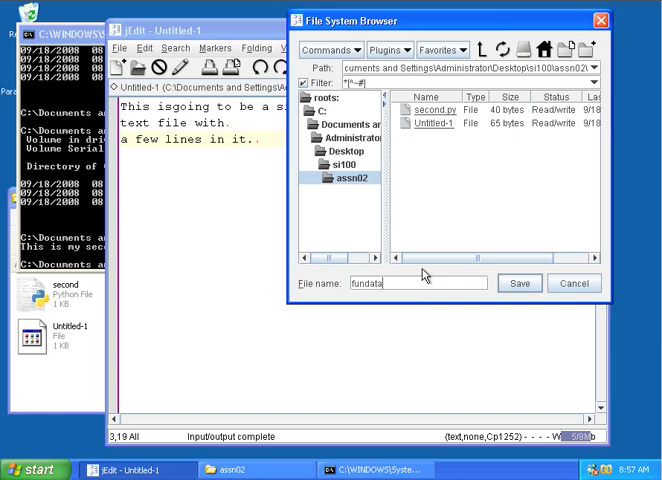
click(519, 283)
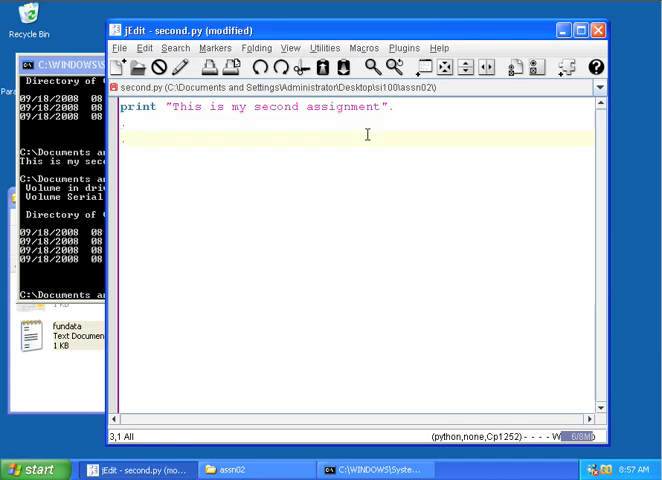
- Add the line fh = open("fundata.txt","r") to second.py
text(fh = open("f)
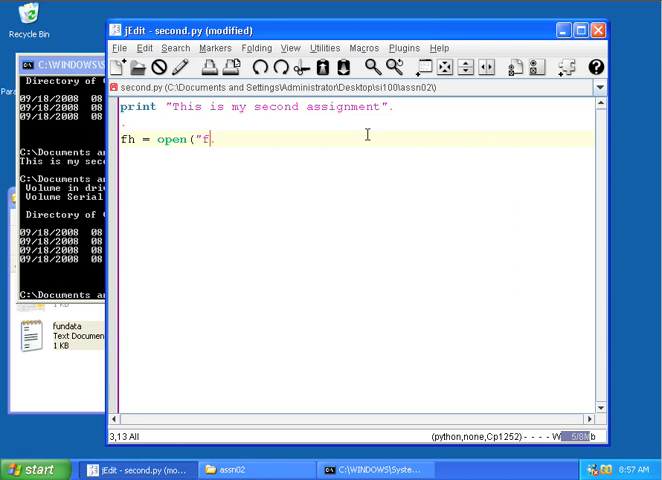
text(undata.)
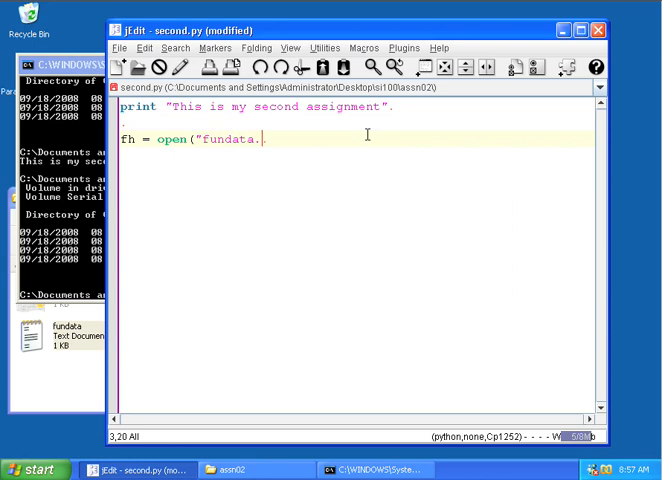
text(txt","r"))
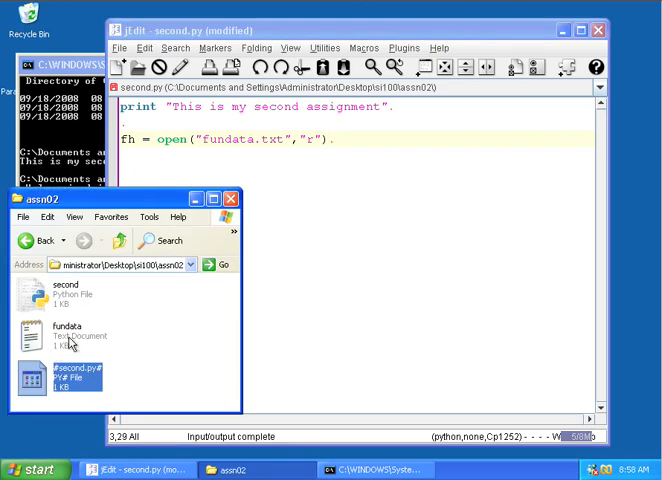
mouse_move(83, 335)
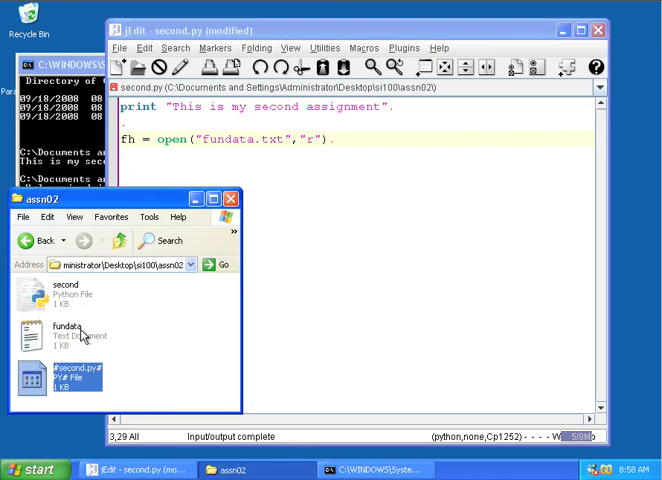
mouse_move(62, 330)
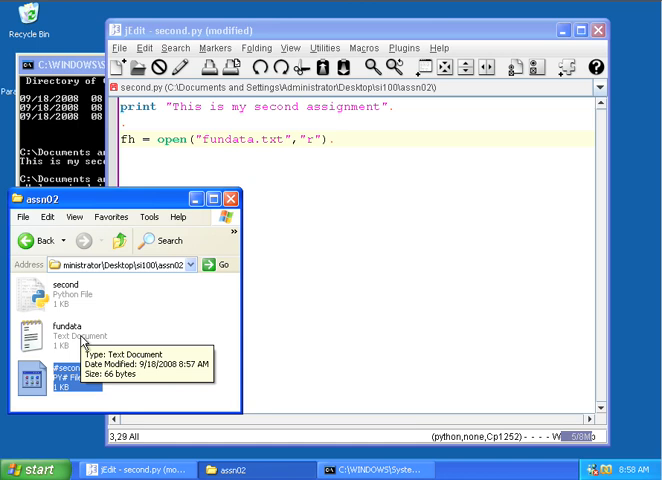
mouse_move(82, 293)
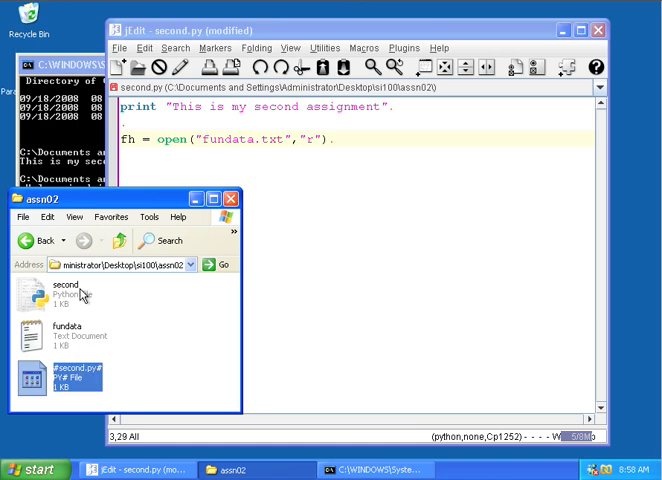
mouse_move(65, 290)
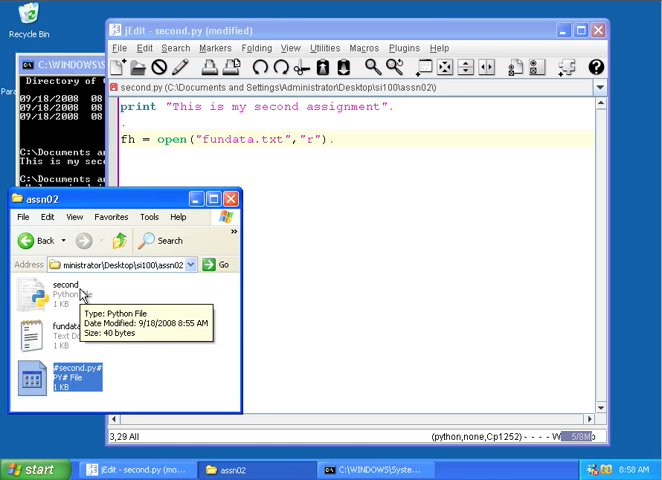
mouse_move(62, 281)
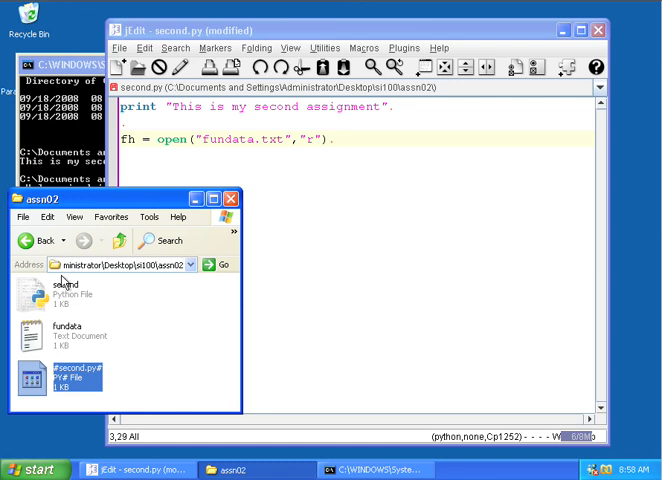
mouse_move(65, 346)
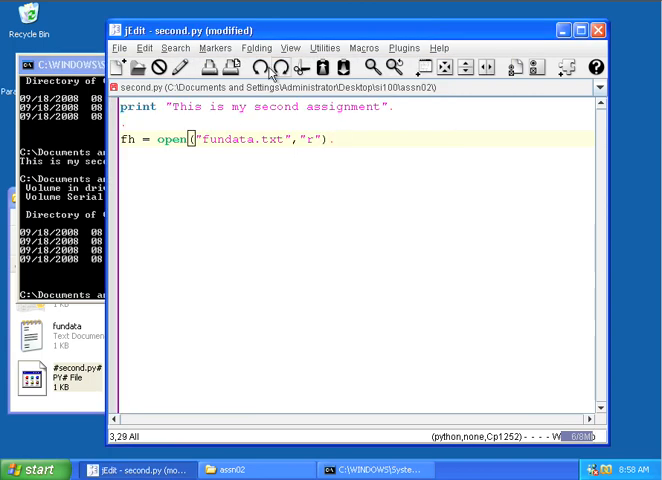
mouse_move(366, 154)
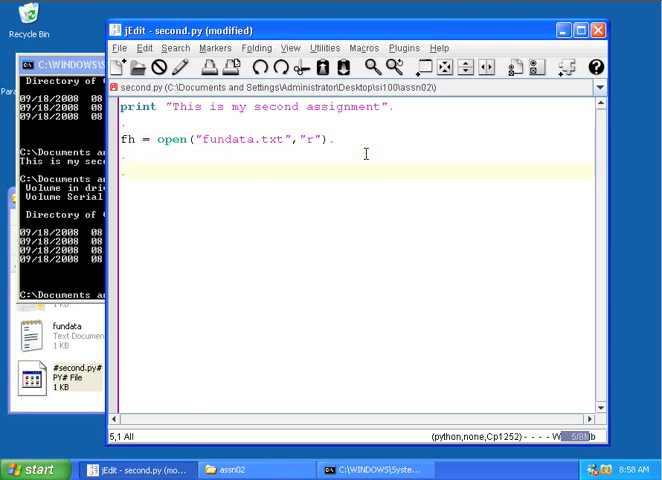
- Add a print len(fh...) line to second.py and save the script
text(print len()
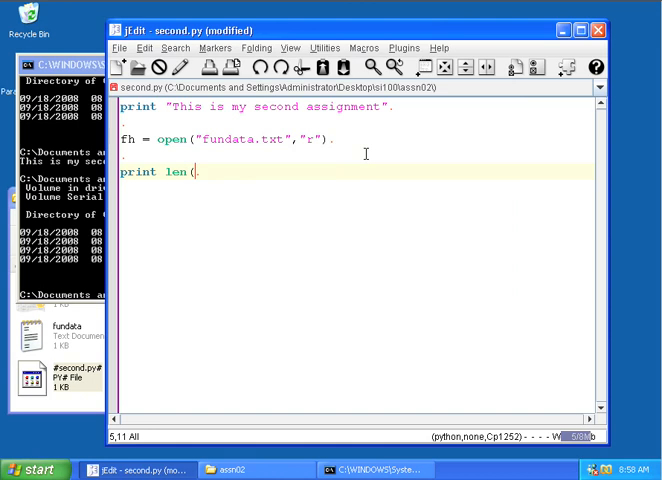
text(fh)
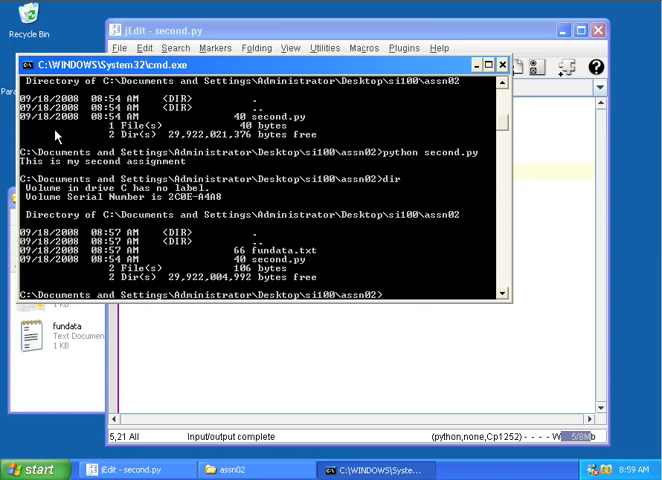
- Run python second.py, printing the assignment line and 63, then list files with dir
text(python)
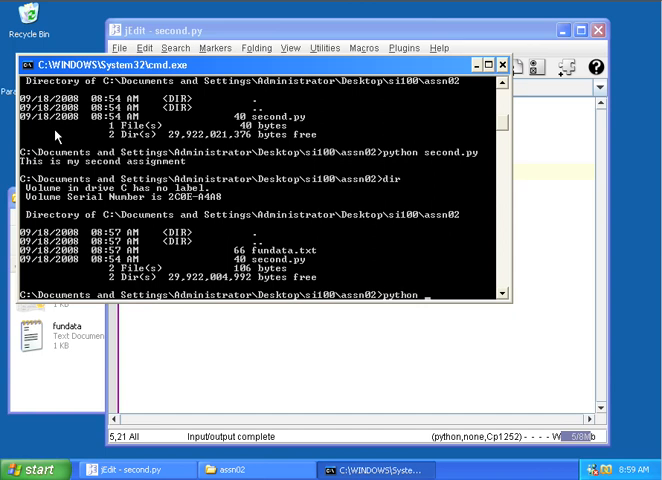
text(second.py)
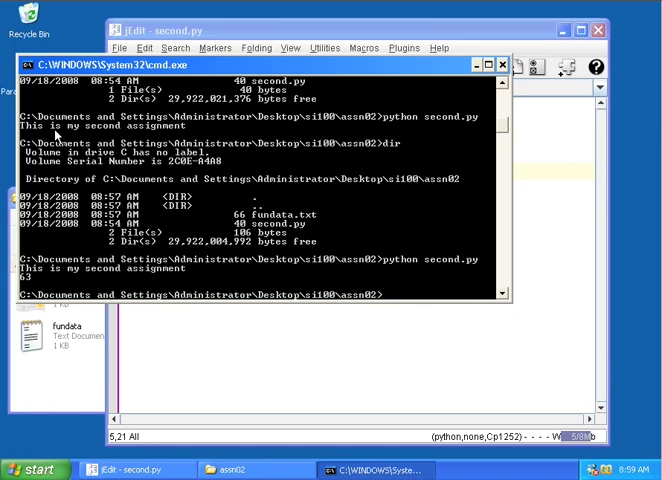
text(python second.py)
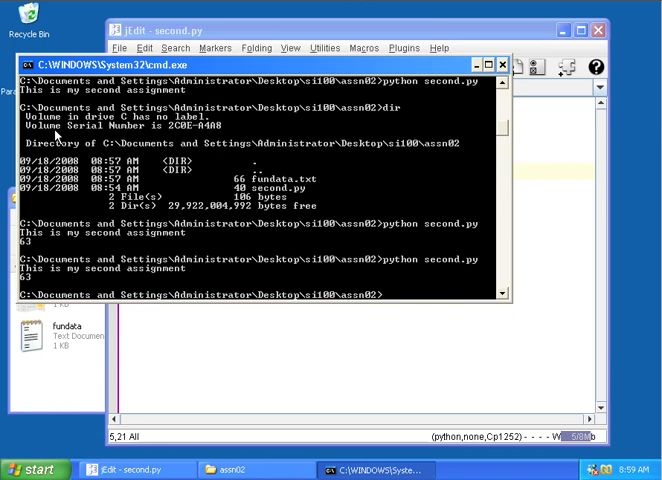
text(dir)
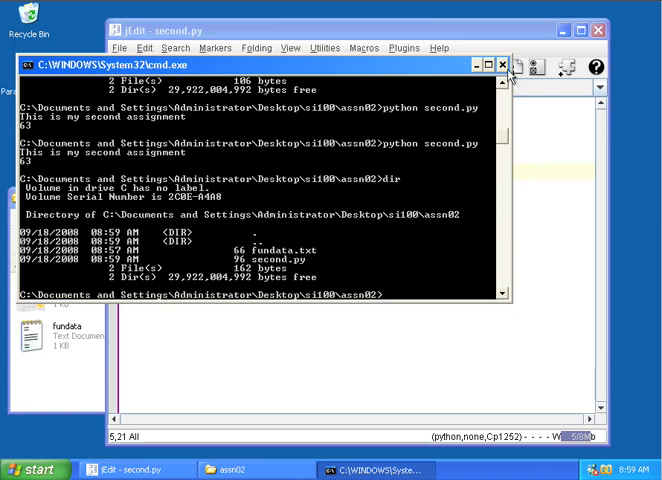
mouse_move(378, 248)
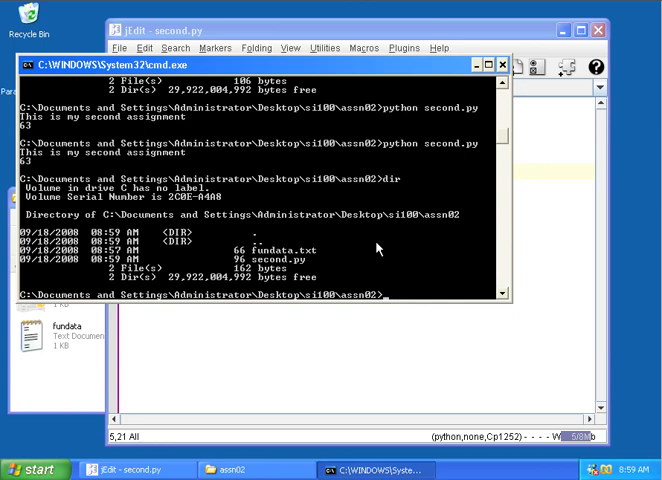
mouse_move(7, 335)
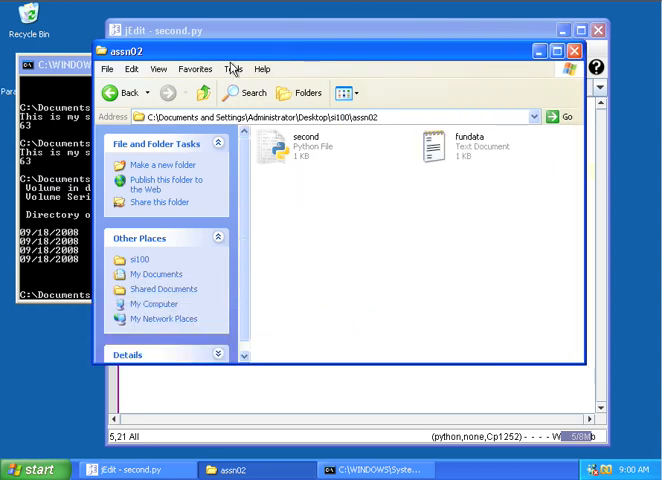
- Uncheck 'Hide extensions for known file types' in Folder Options, then reopen the settings to confirm
click(233, 68)
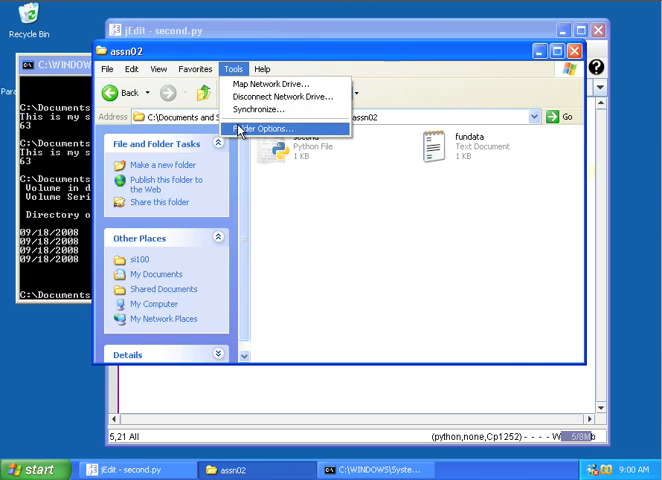
click(267, 127)
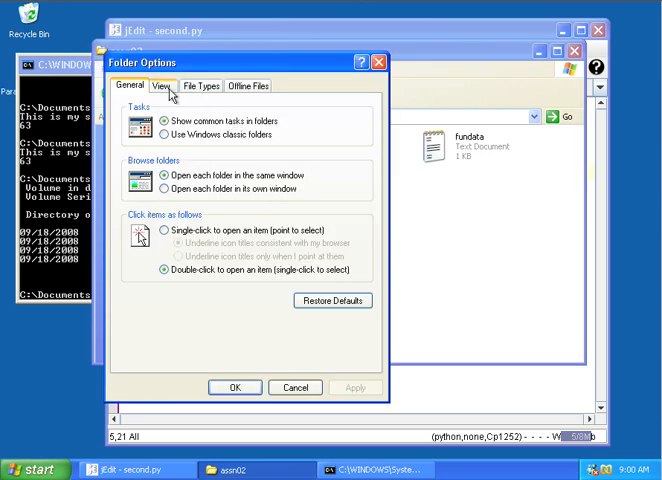
click(164, 86)
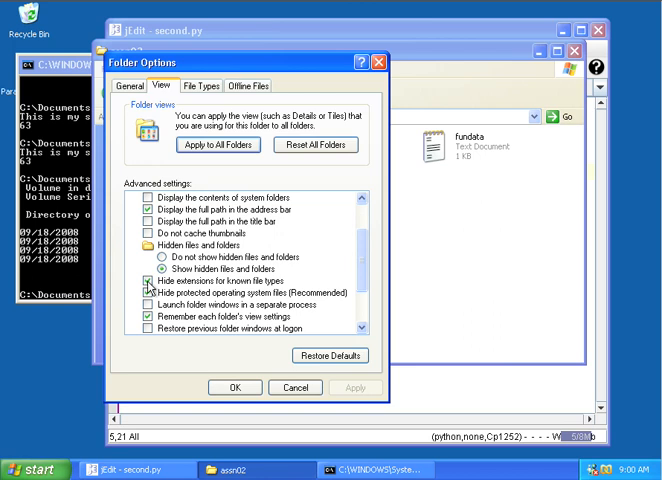
click(148, 291)
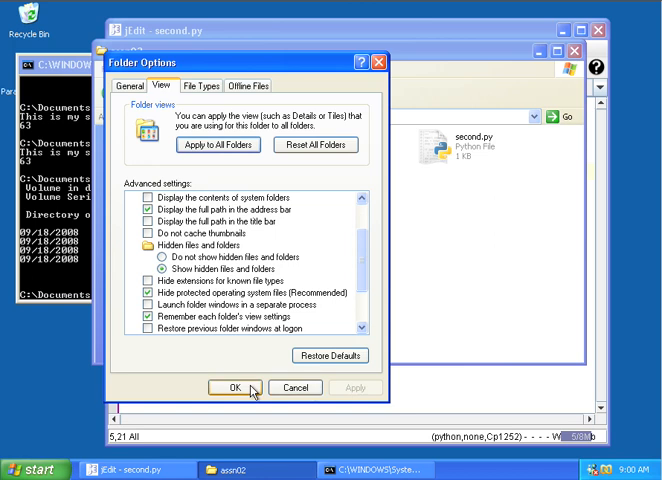
click(236, 388)
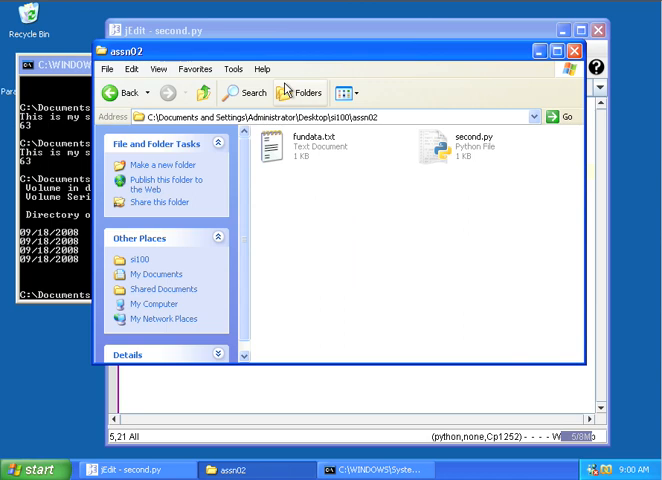
click(233, 69)
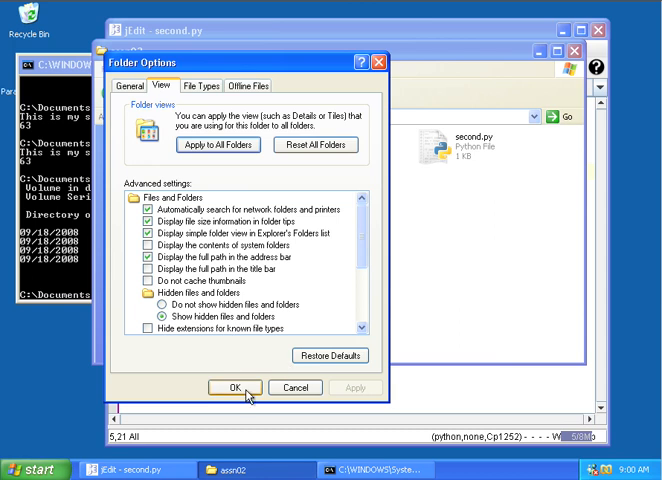
click(232, 388)
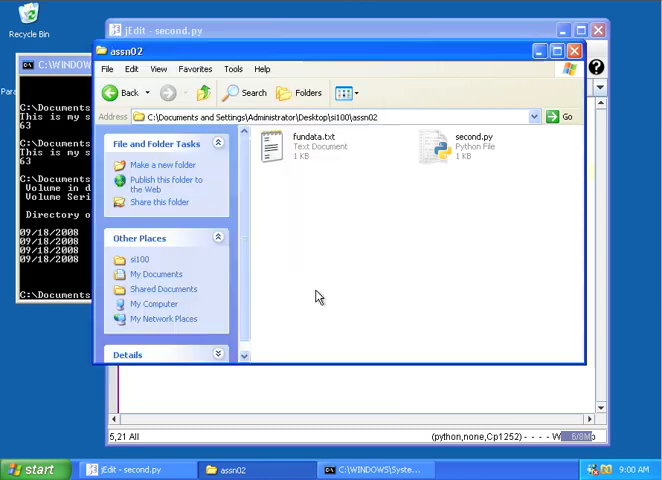